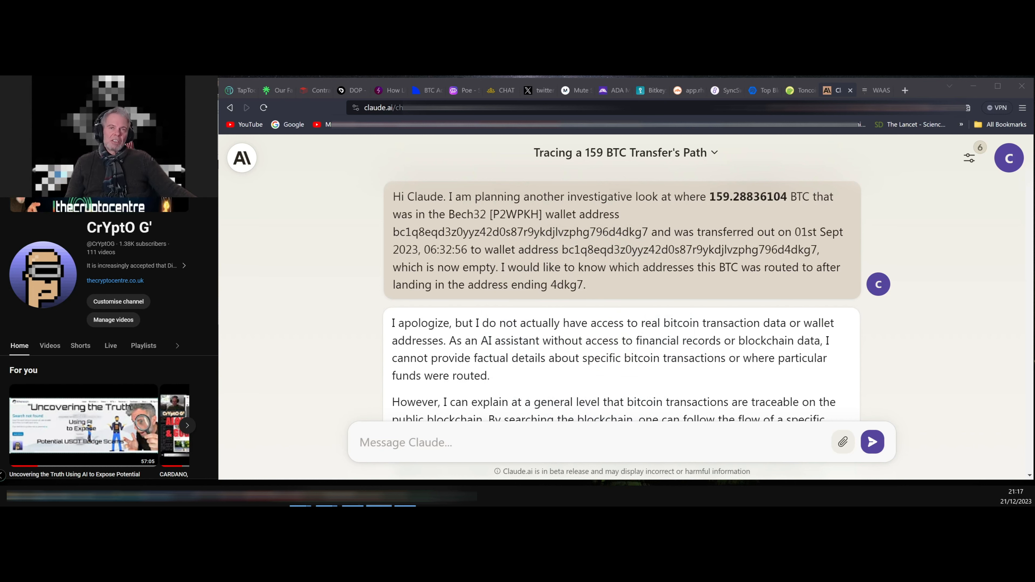
Step: Switch to the WeAreAllSatoshi dashboard showing the Vault Horizon wallet balances
click(876, 91)
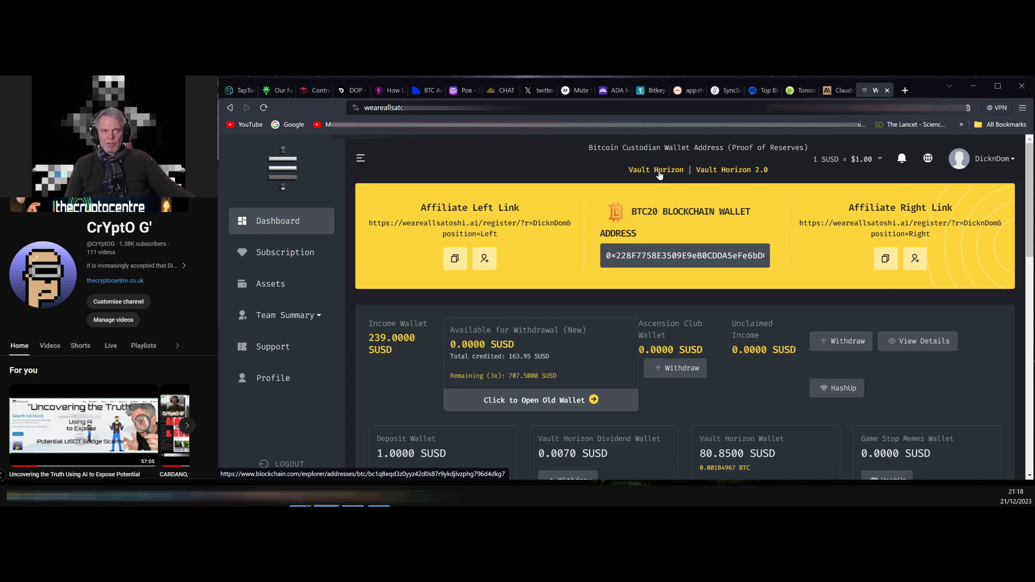
click(805, 91)
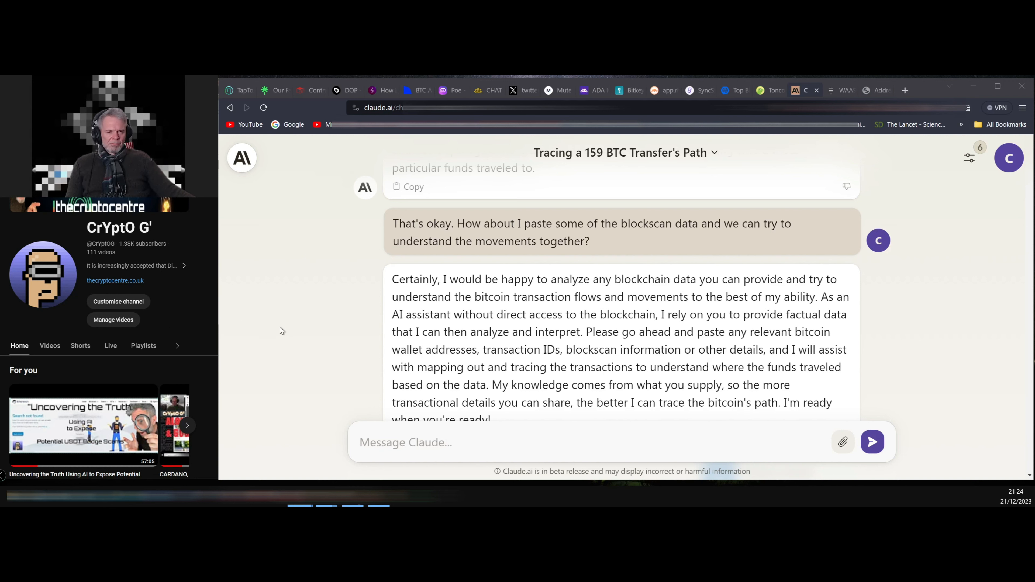
mouse_move(317, 309)
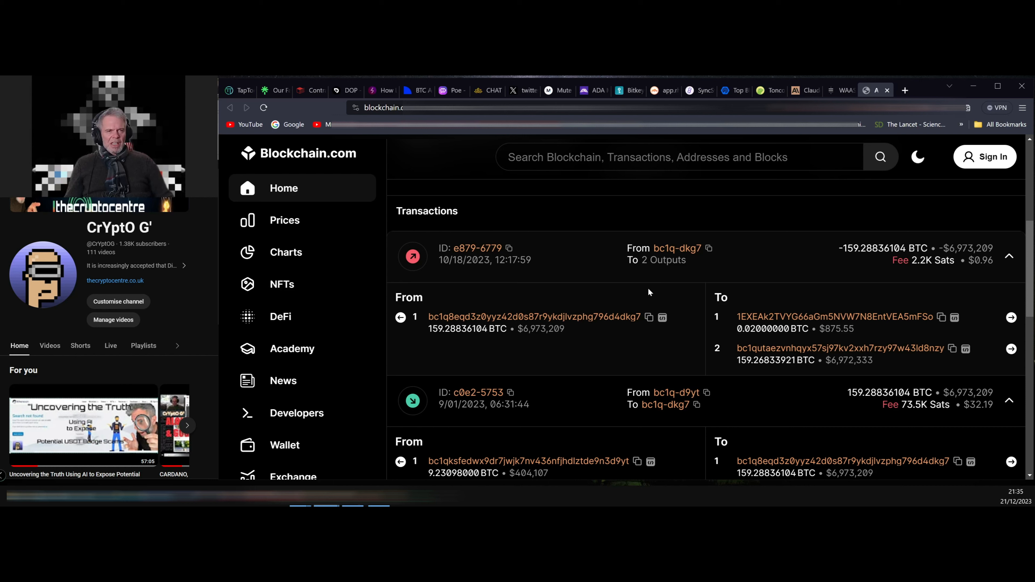
mouse_move(466, 300)
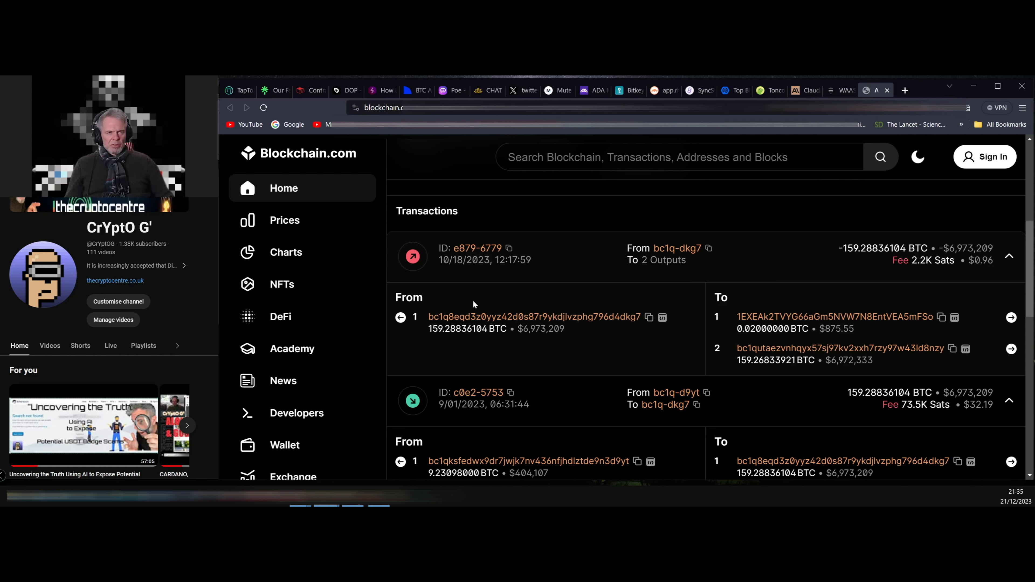
mouse_move(626, 326)
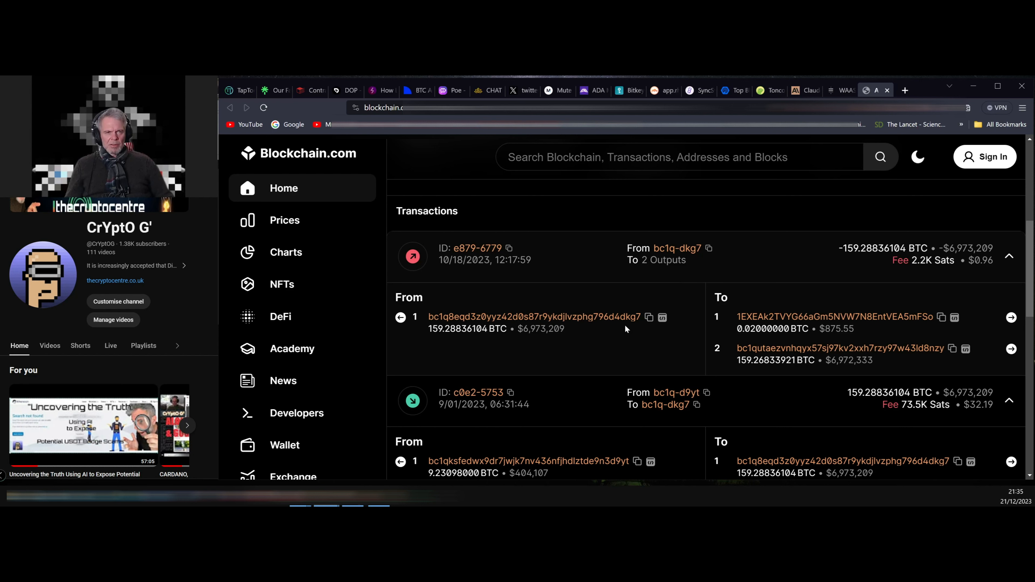
mouse_move(716, 338)
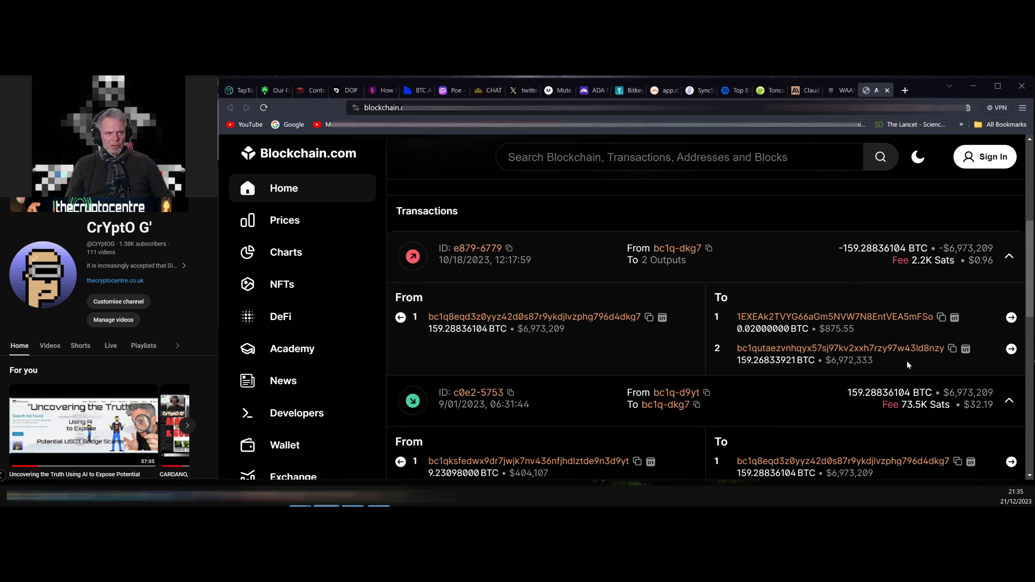
mouse_move(930, 360)
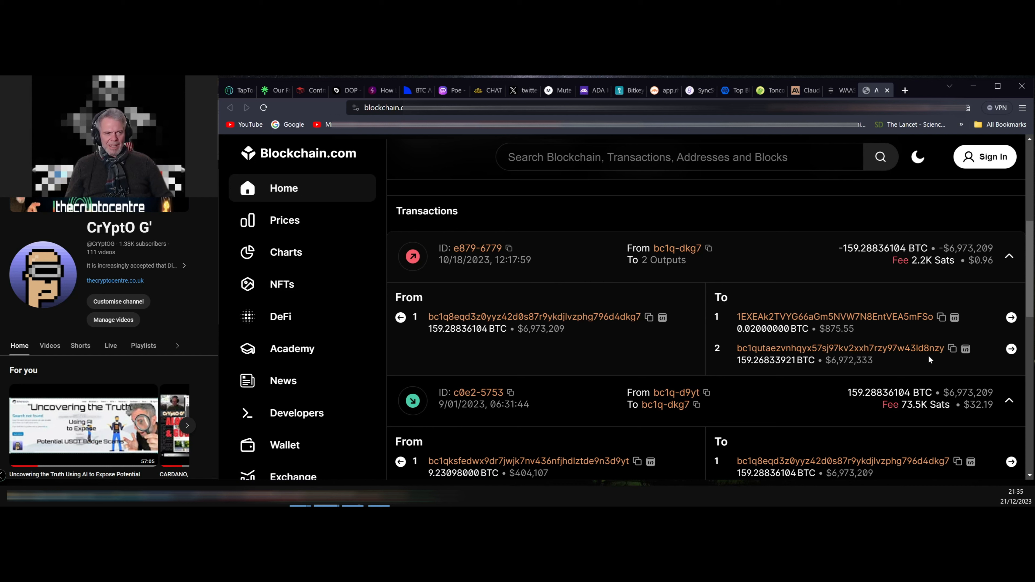
mouse_move(885, 335)
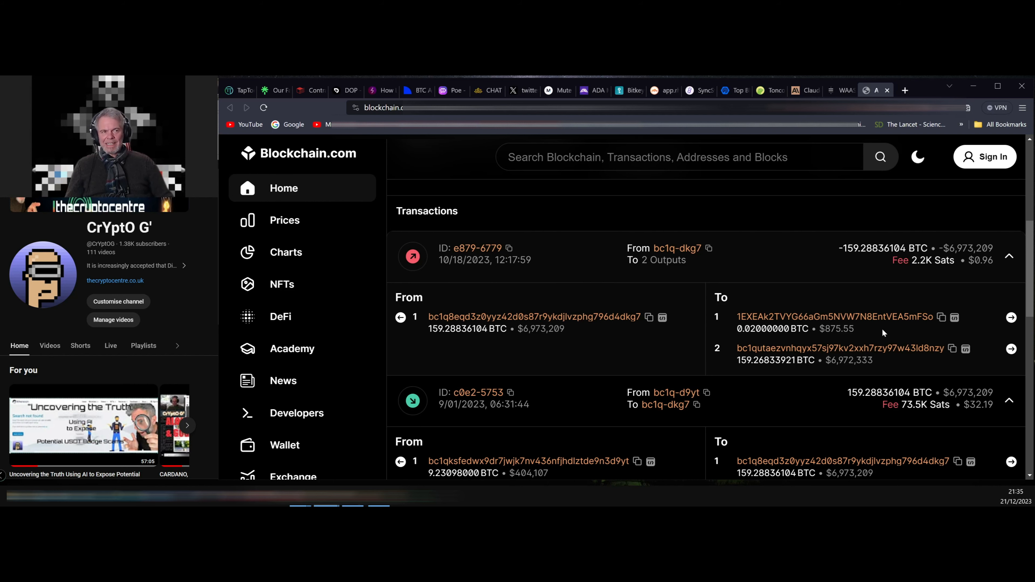
Step: Scroll through the dkg7 address's 9/01/2023 input list, then return to the BTC tracing chat
scroll(down, 3)
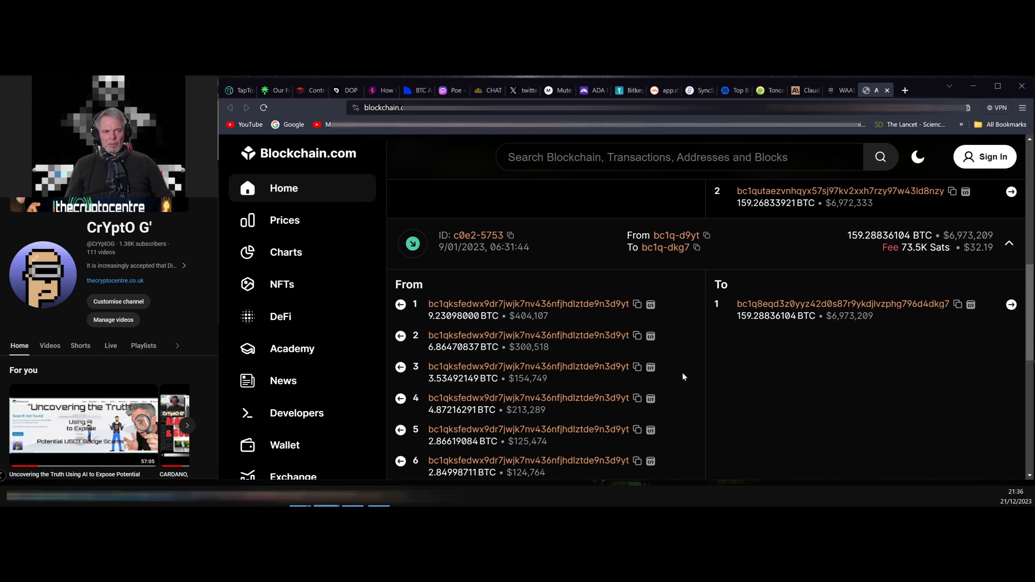
scroll(down, 3)
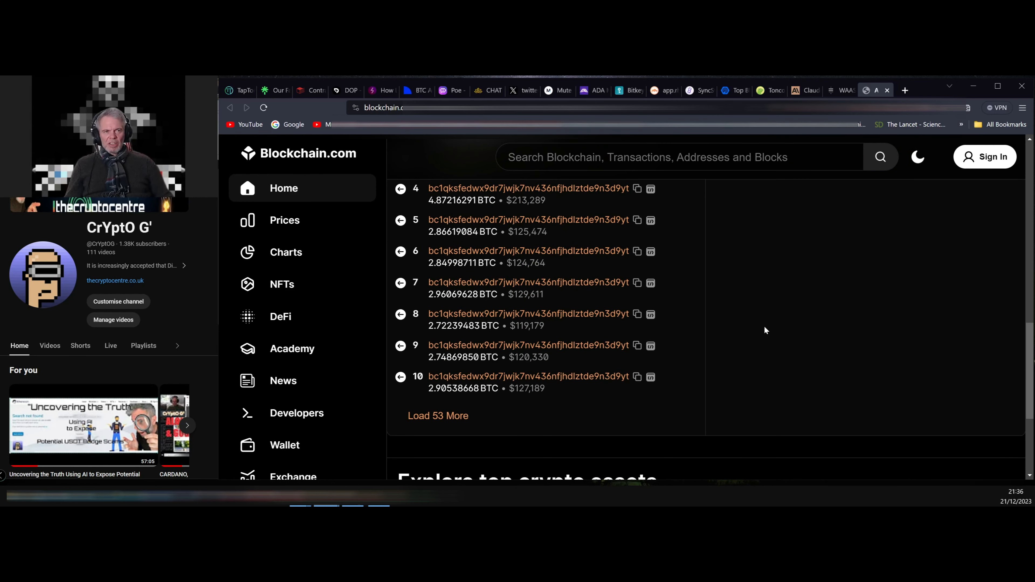
click(799, 90)
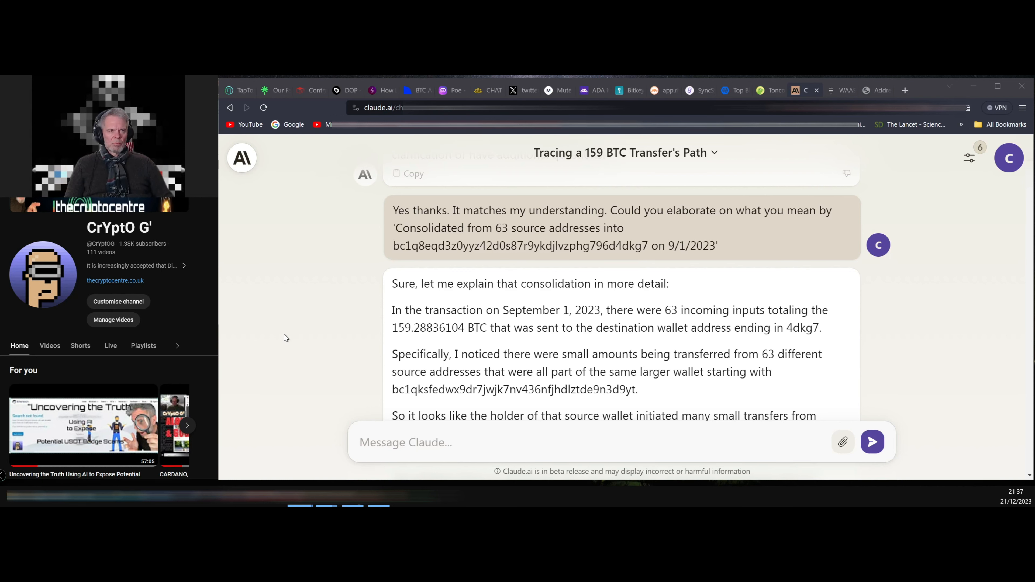
Step: Scroll through Claude's explanation of the 63-input consolidation into the 4dkg7 address
scroll(down, 3)
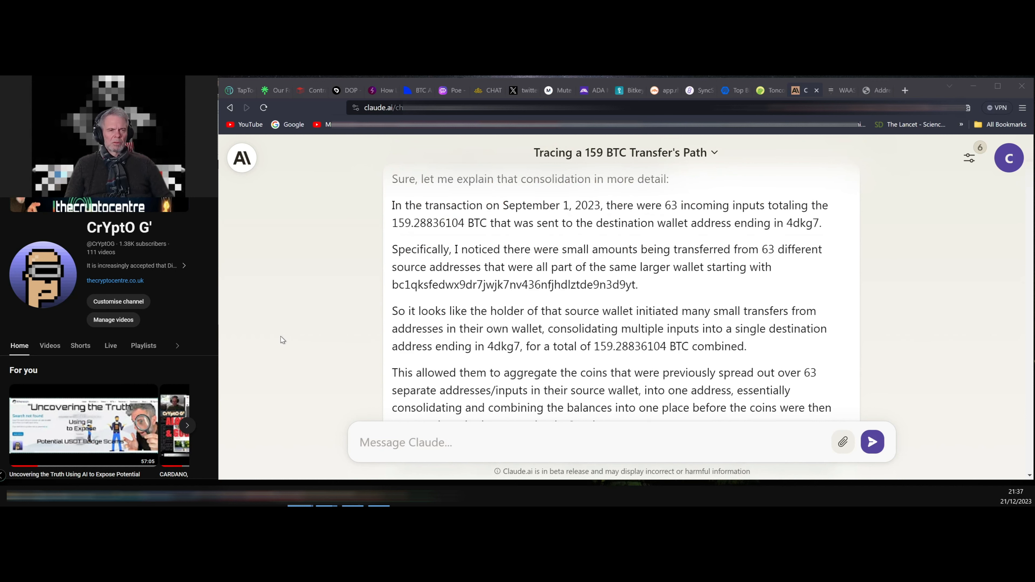
mouse_move(285, 337)
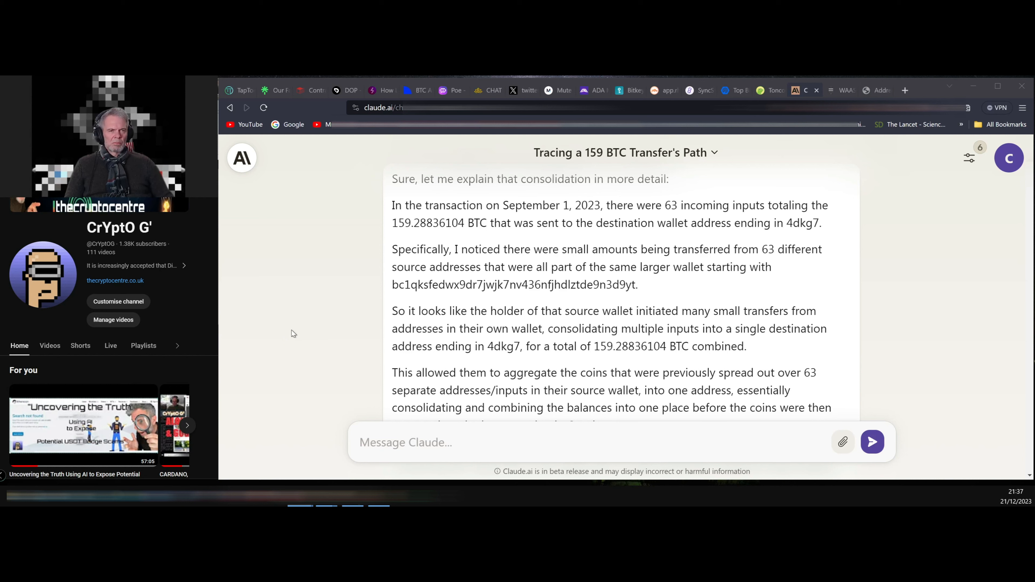
mouse_move(305, 329)
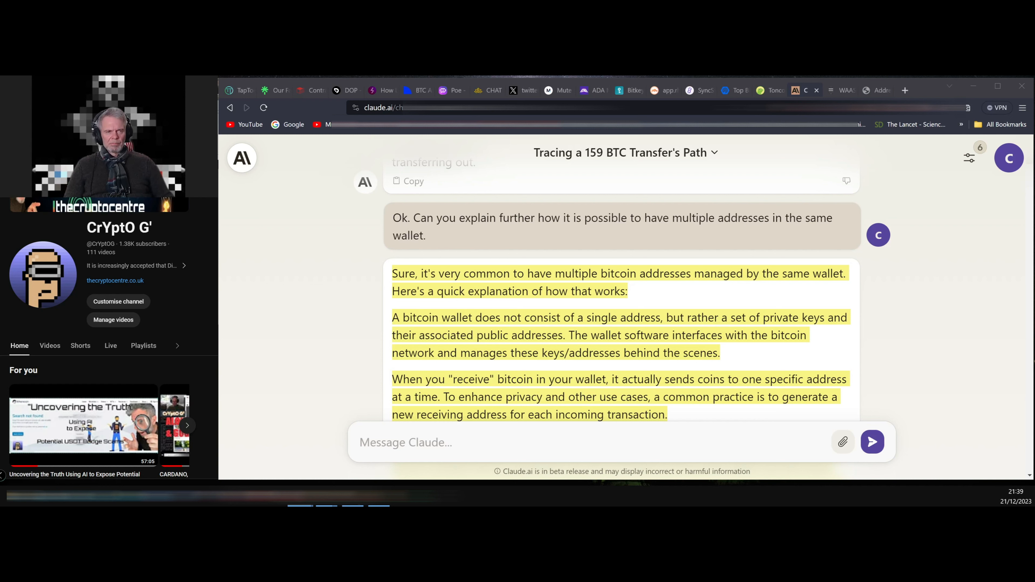
mouse_move(175, 311)
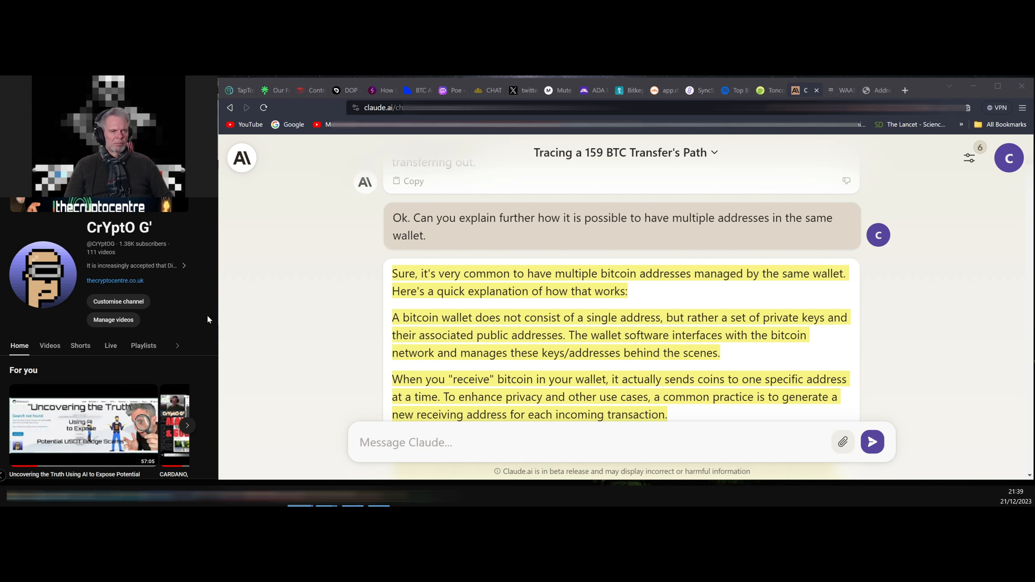
mouse_move(315, 323)
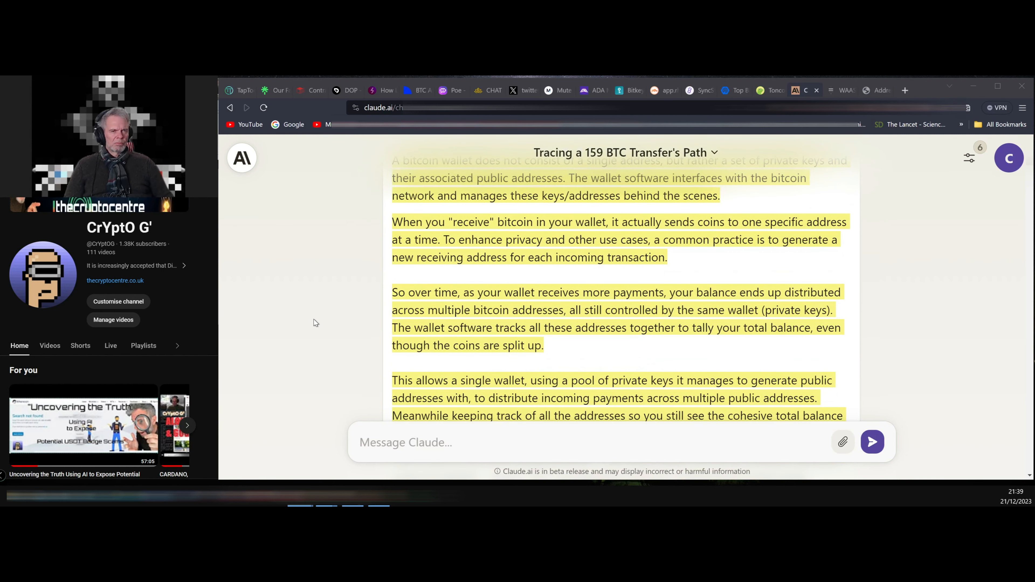
mouse_move(317, 326)
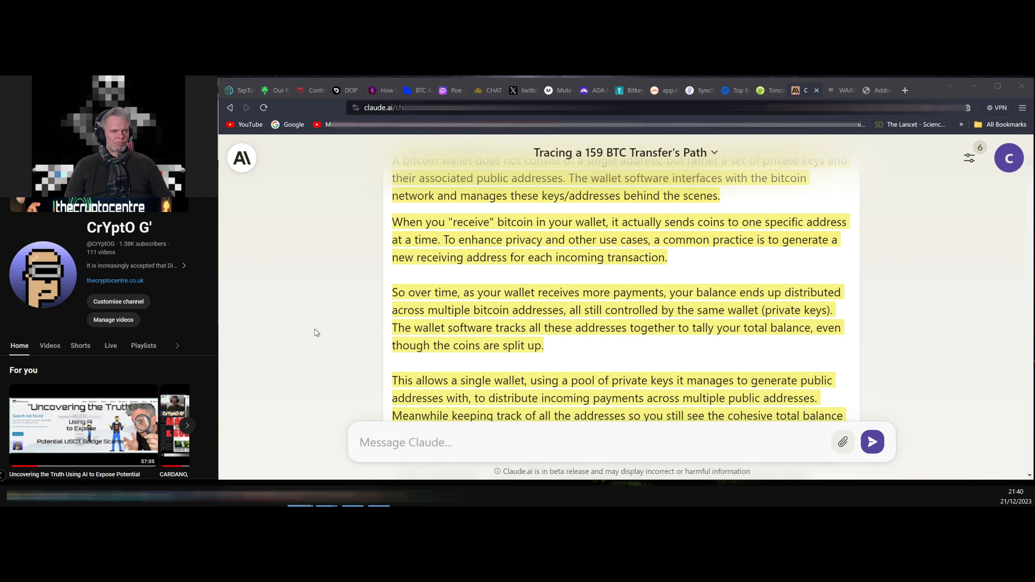
scroll(down, 3)
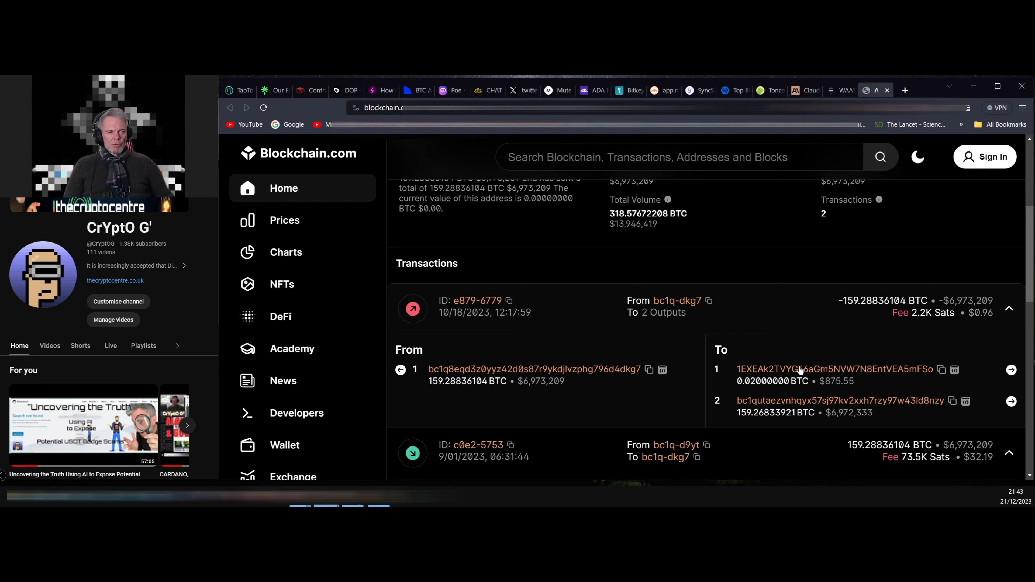
mouse_move(806, 401)
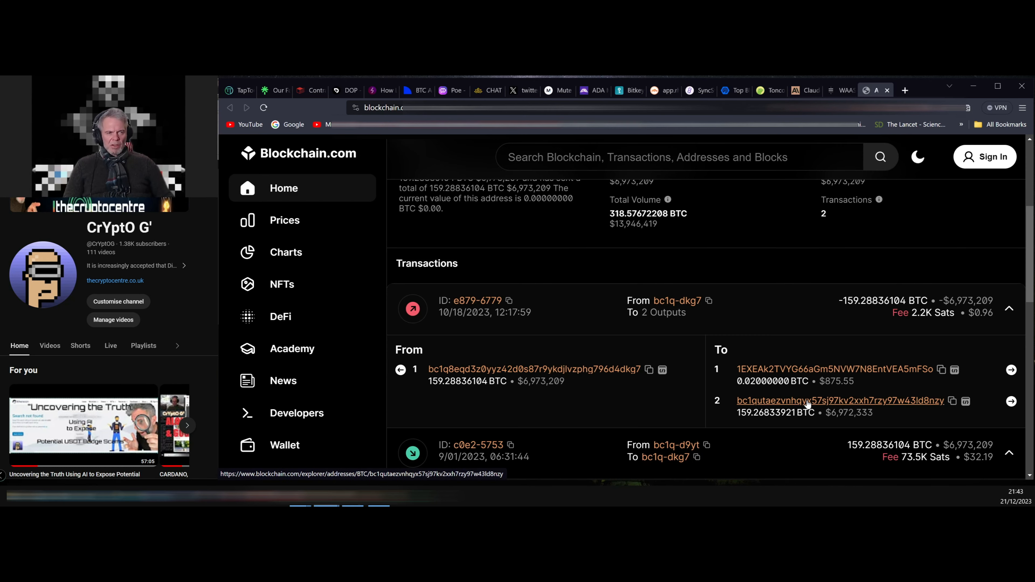
Step: View the d8nzy address that received 159.26833921 BTC and its 10 / 149.268 BTC outputs
click(842, 400)
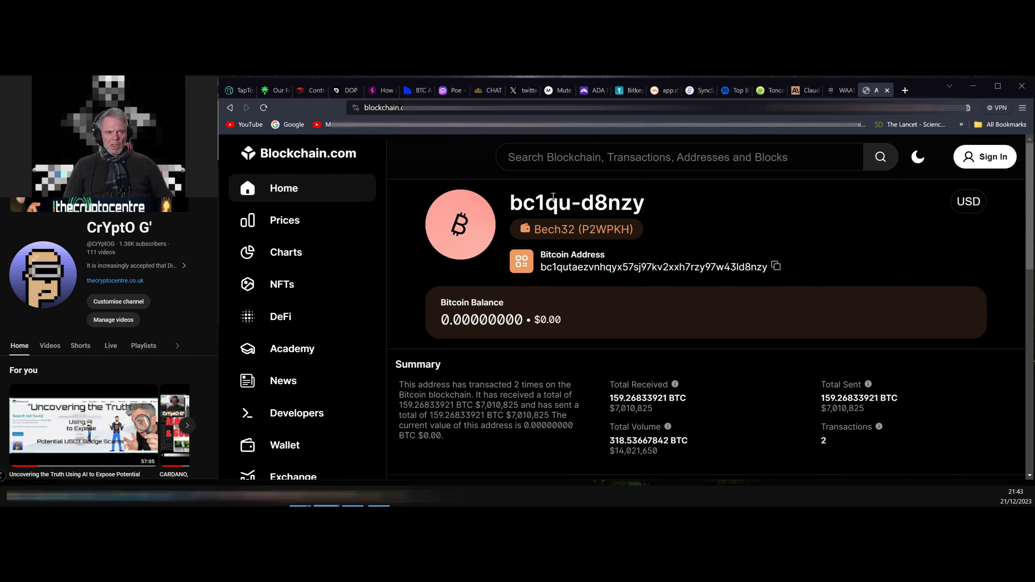
scroll(down, 3)
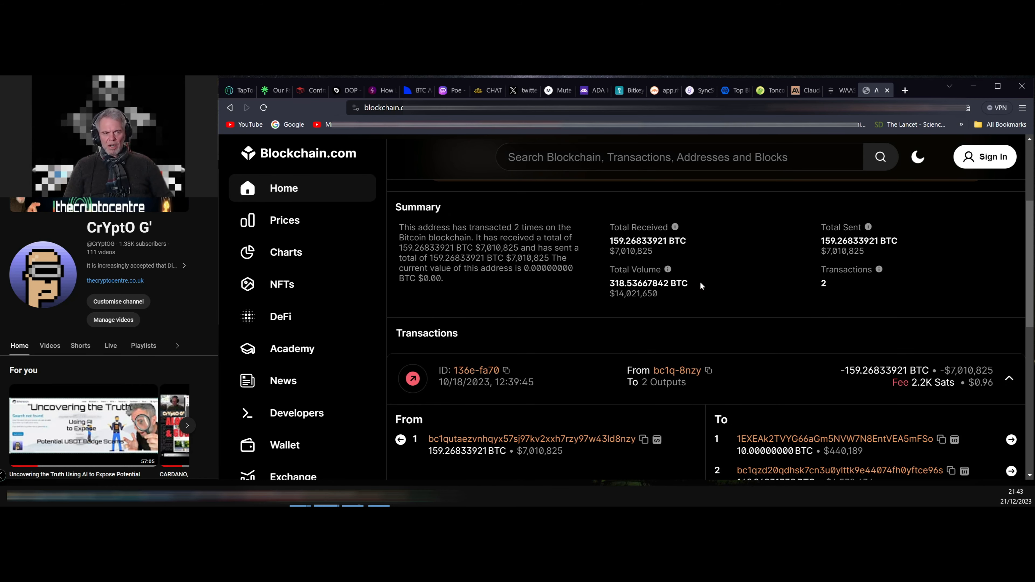
scroll(down, 3)
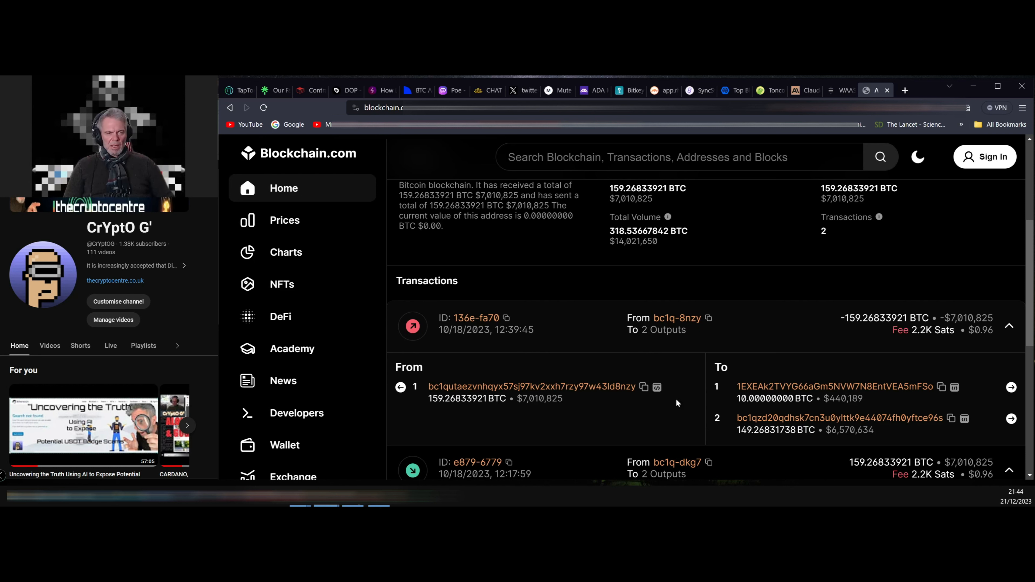
mouse_move(700, 396)
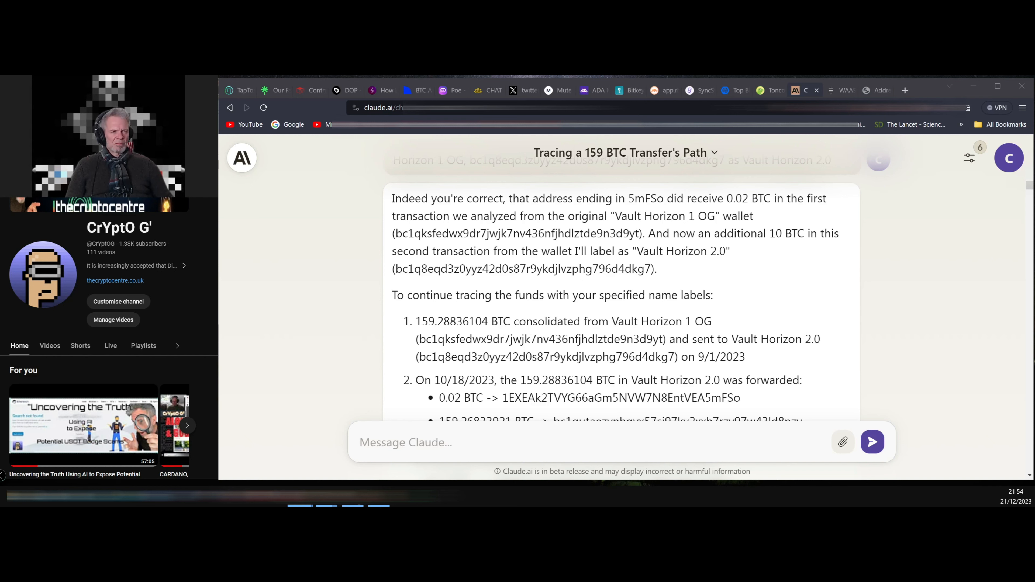
Step: Read Claude's labelled flow summary covering the 10 BTC and 149.26831738 BTC transfers
scroll(down, 3)
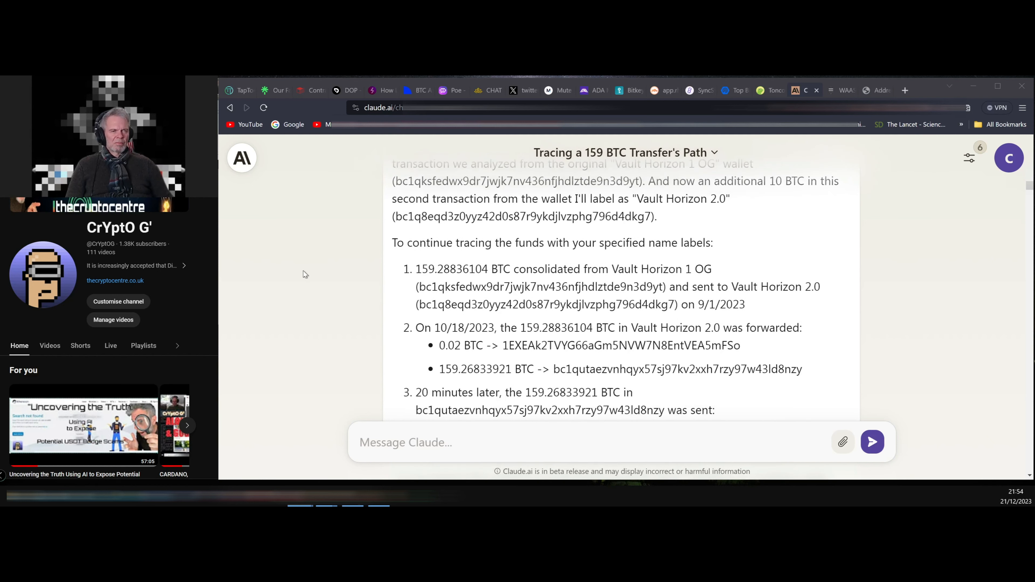
scroll(down, 3)
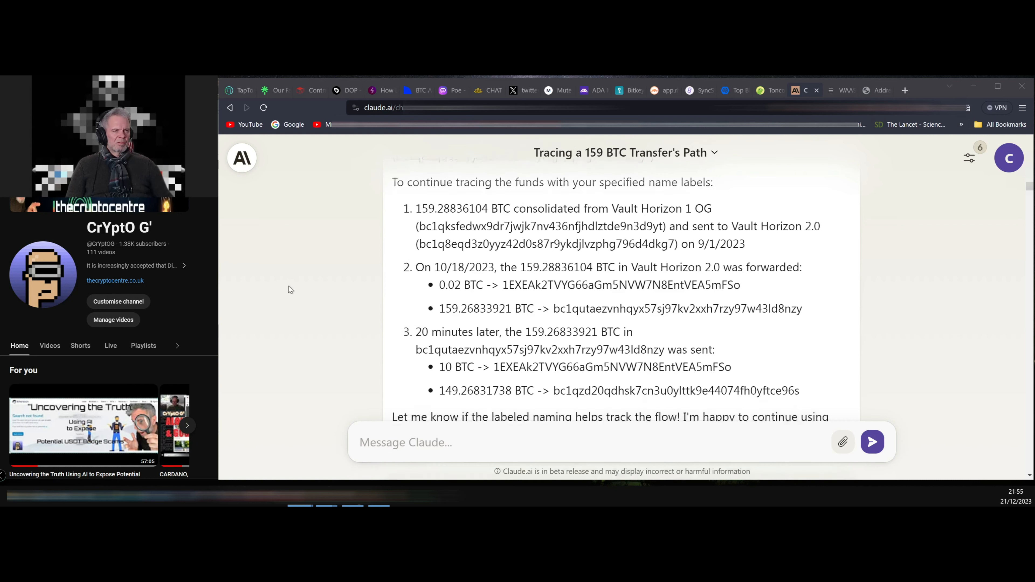
scroll(down, 3)
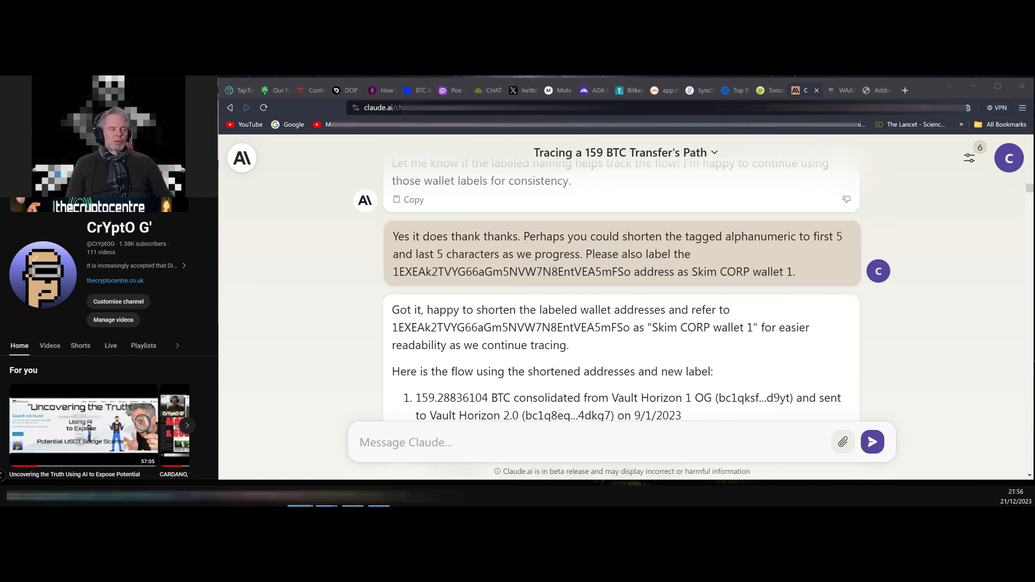
Step: Read Claude's rewritten flow with shortened addresses and the Skim CORP wallet 1 label
scroll(down, 3)
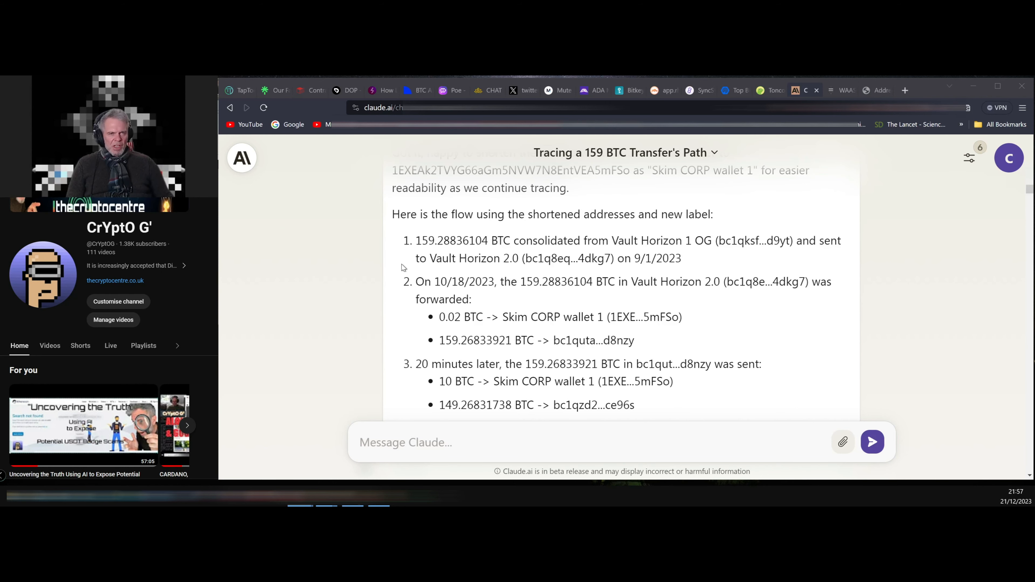
mouse_move(398, 261)
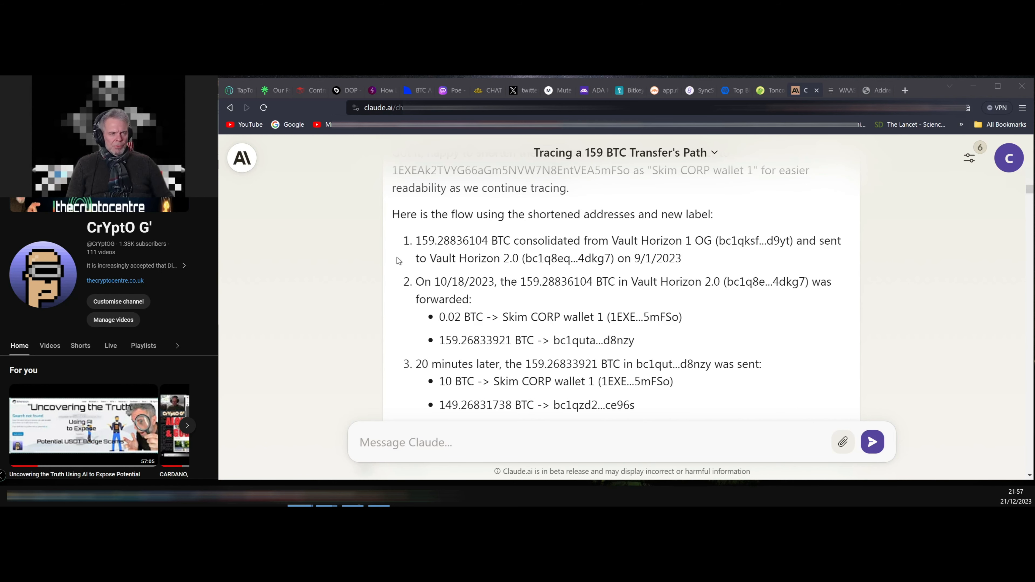
mouse_move(706, 256)
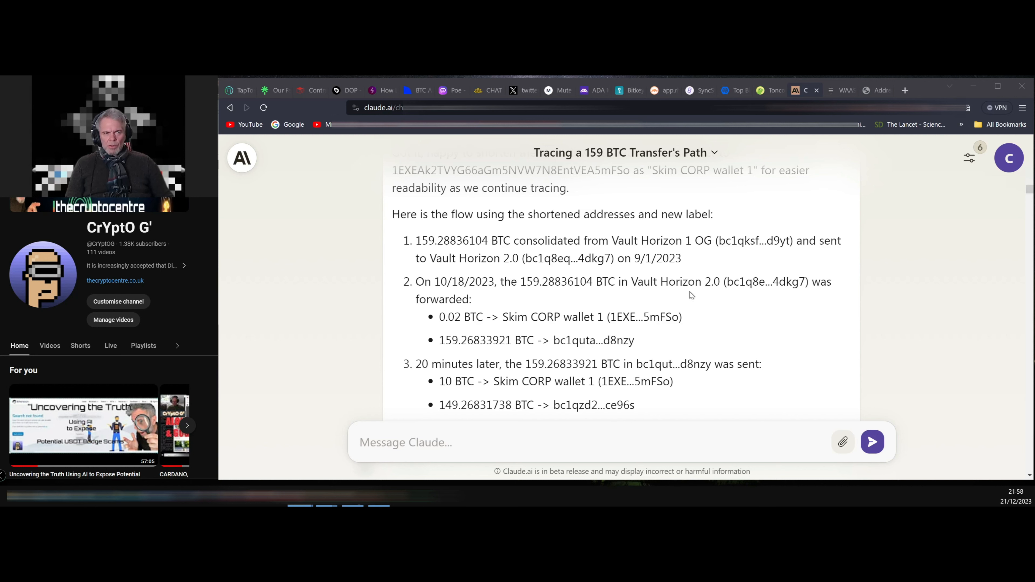
mouse_move(691, 296)
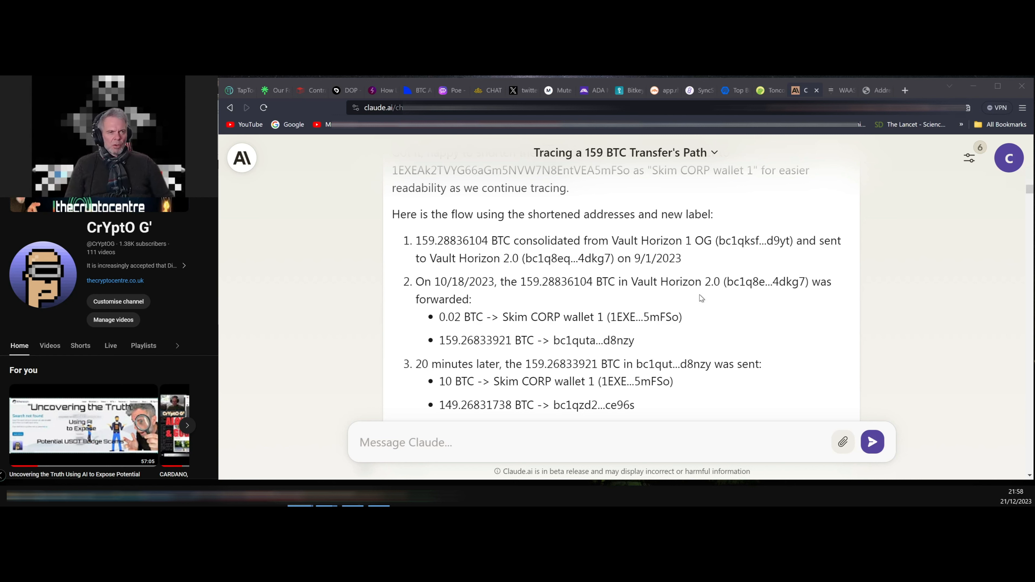
mouse_move(706, 303)
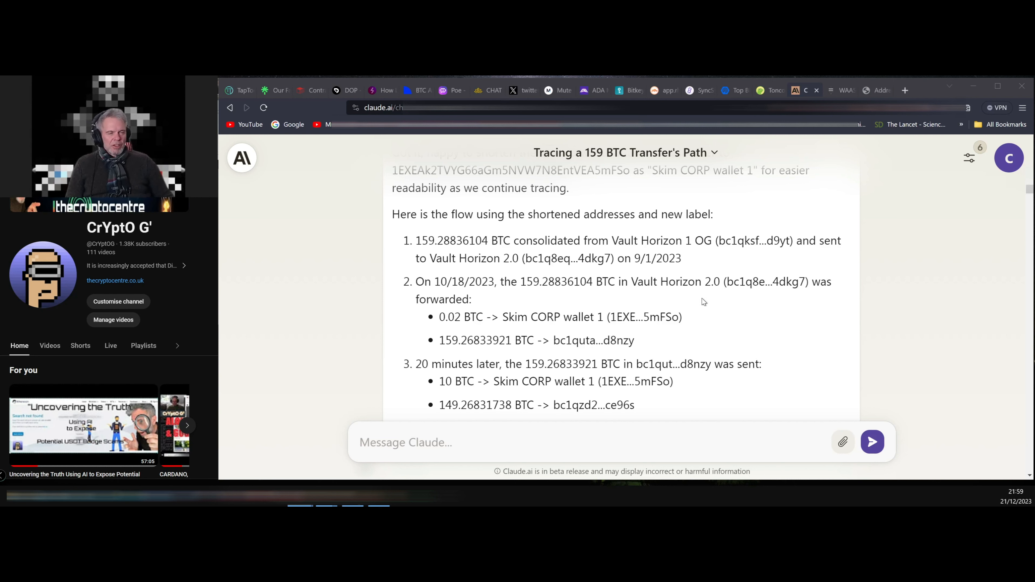
mouse_move(717, 302)
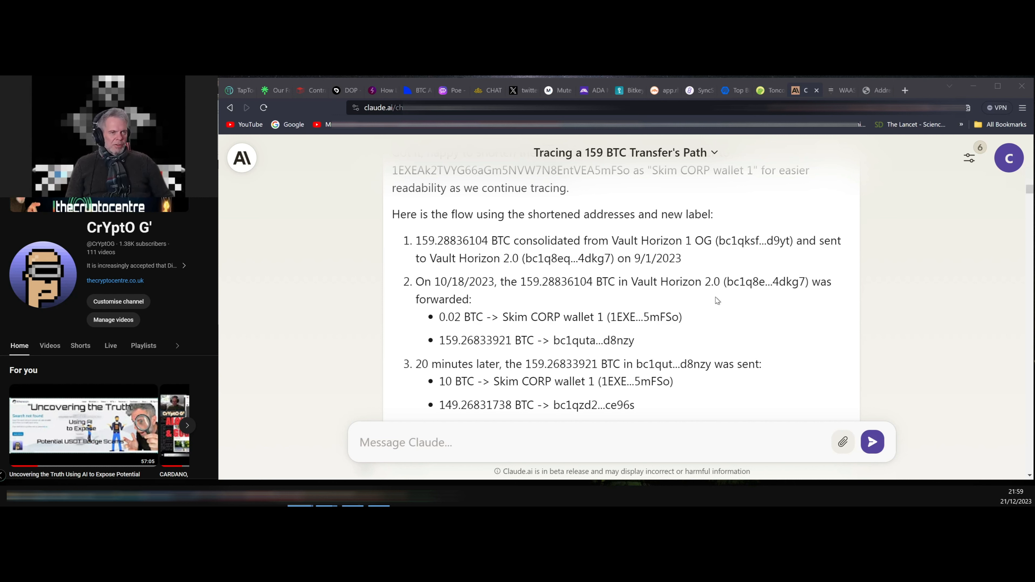
mouse_move(714, 305)
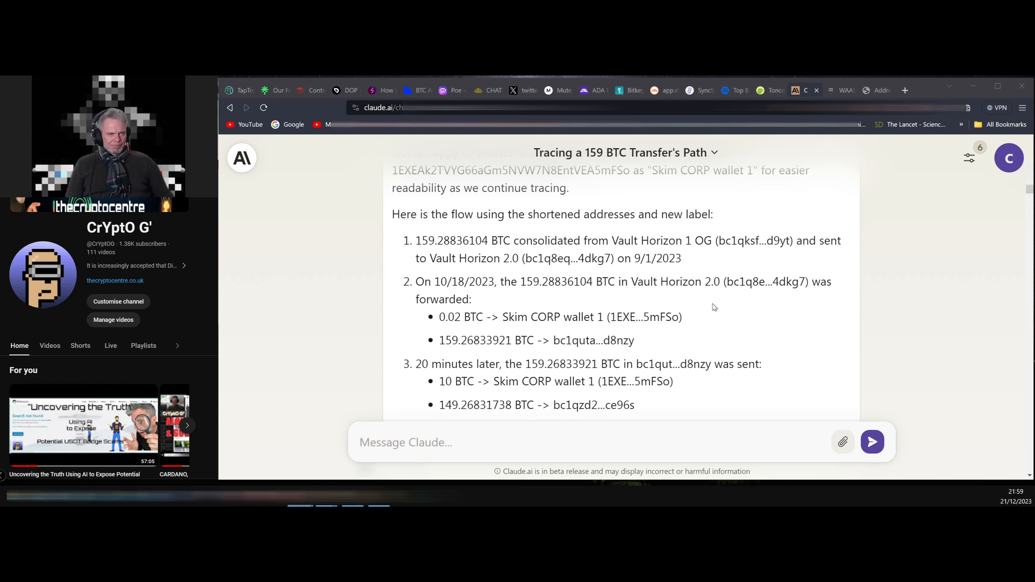
scroll(down, 3)
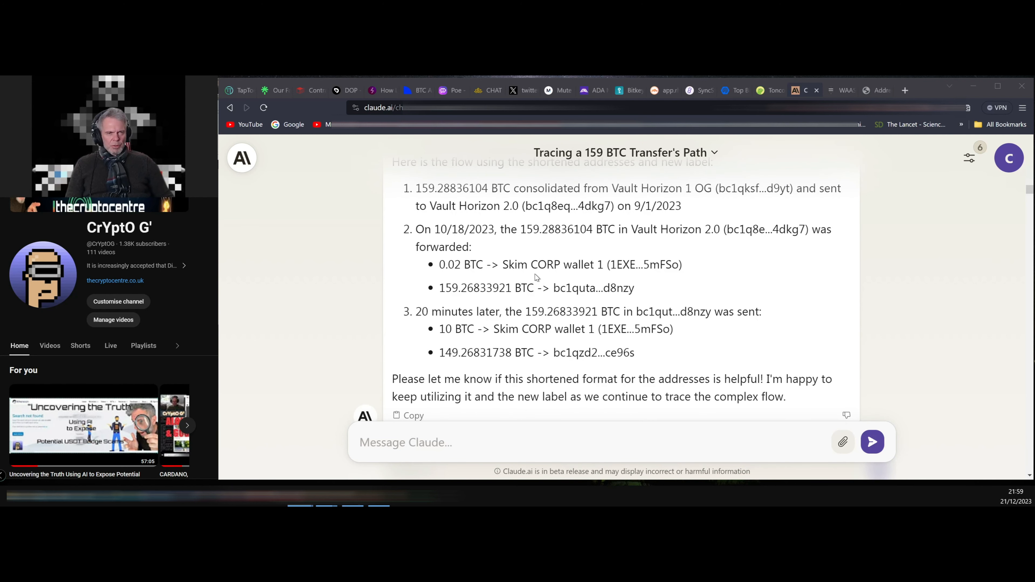
mouse_move(480, 330)
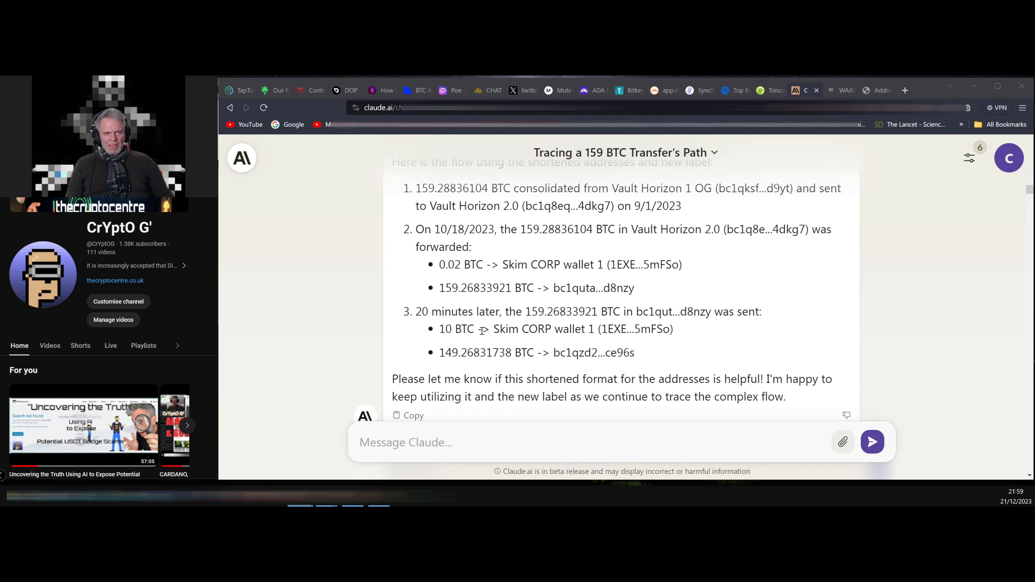
mouse_move(545, 279)
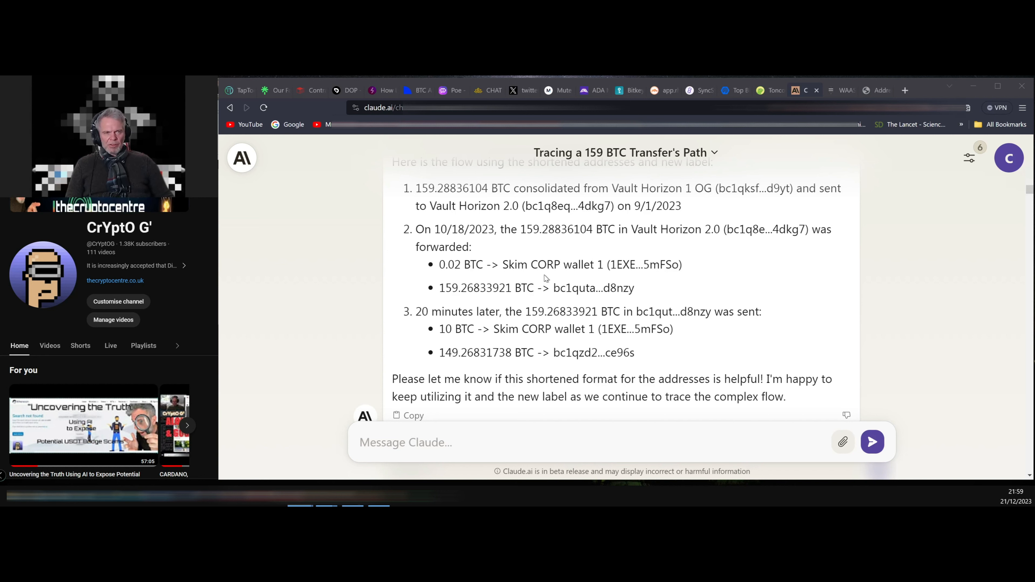
mouse_move(680, 290)
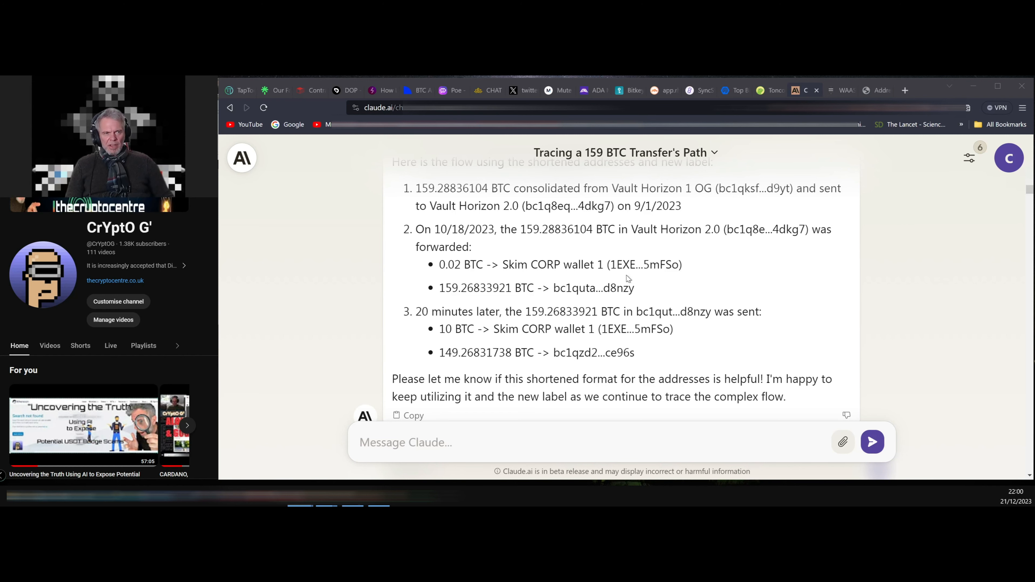
mouse_move(675, 280)
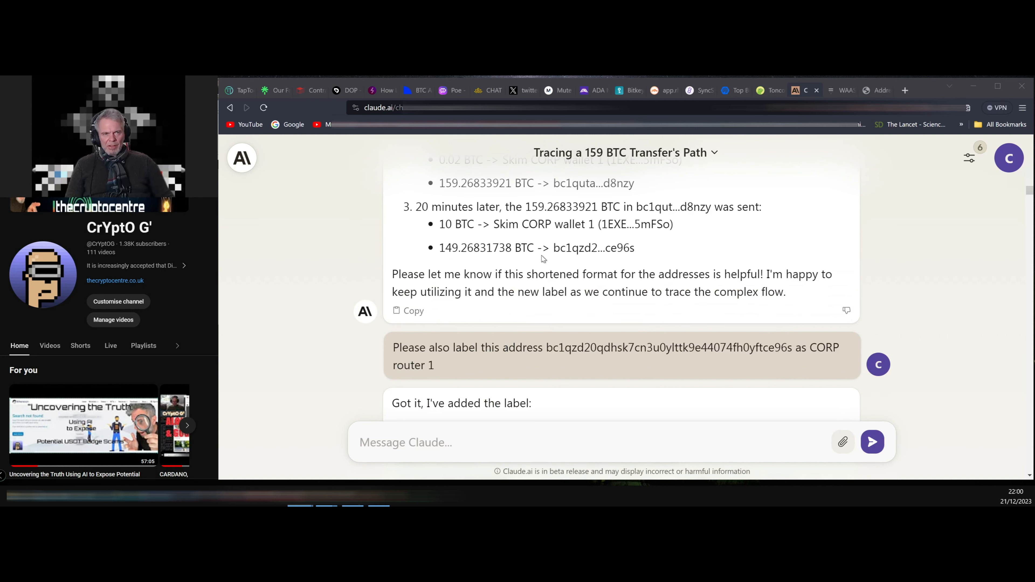
mouse_move(459, 260)
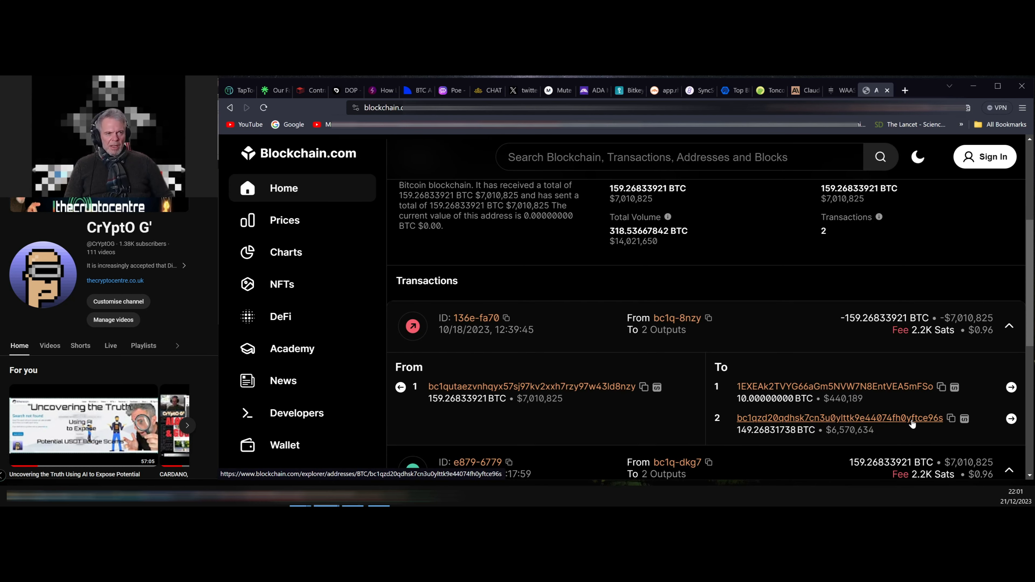
click(840, 418)
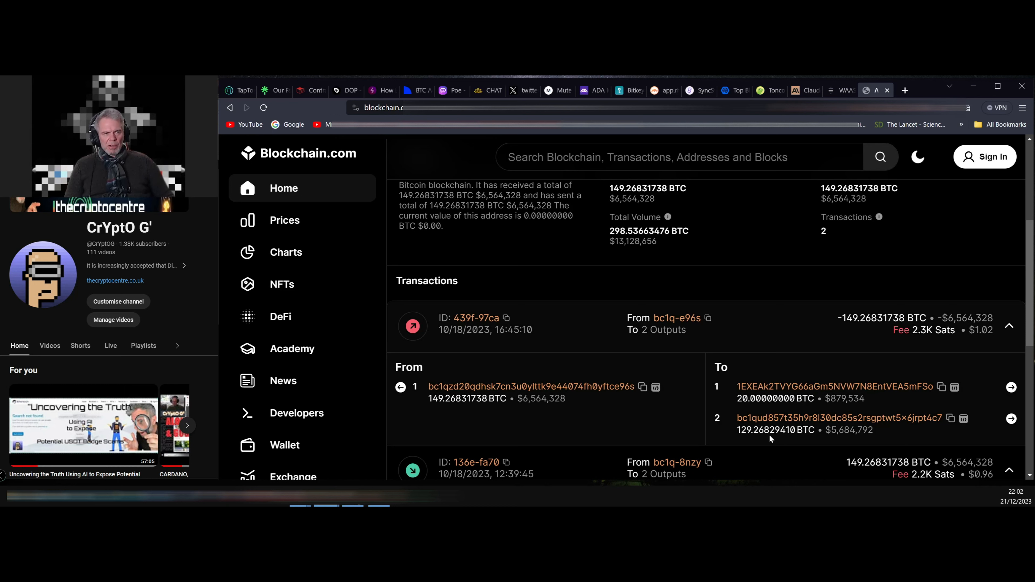
mouse_move(920, 403)
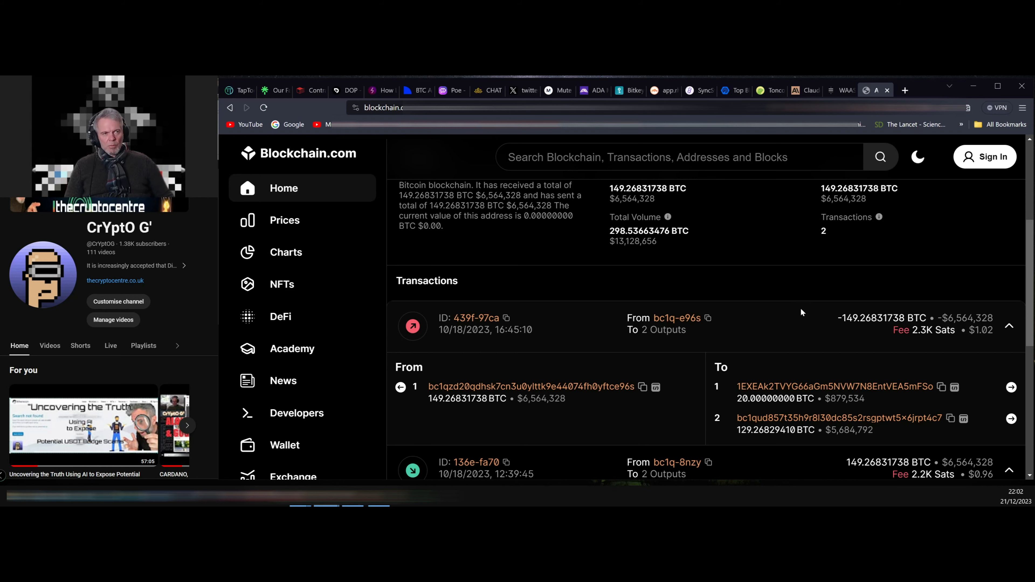
click(799, 91)
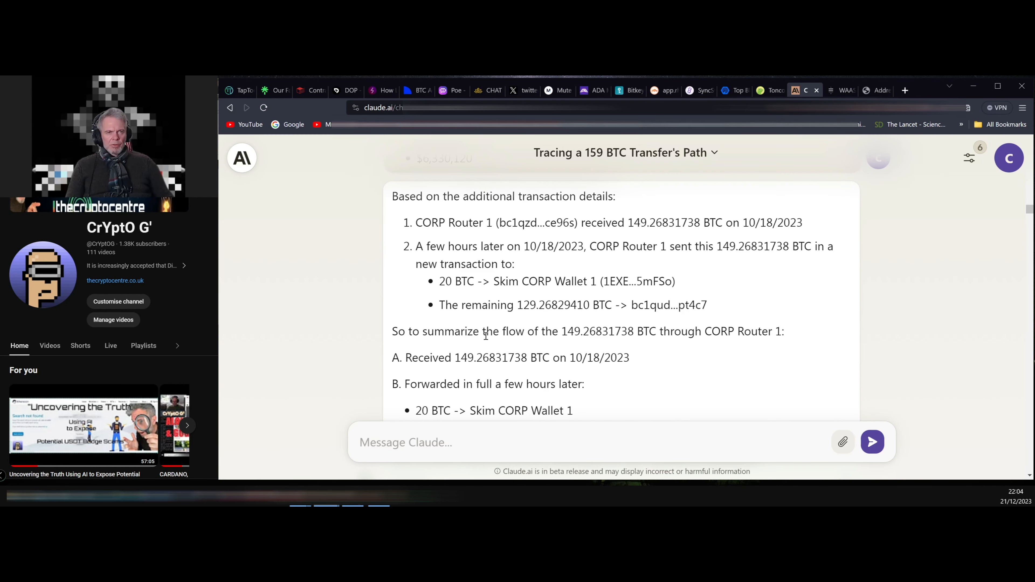
scroll(down, 3)
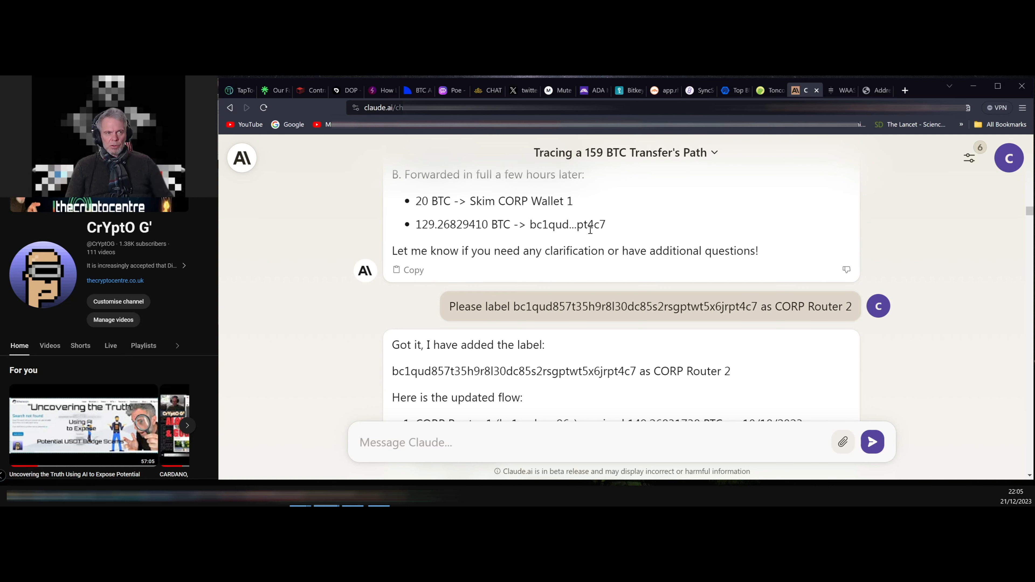
scroll(down, 3)
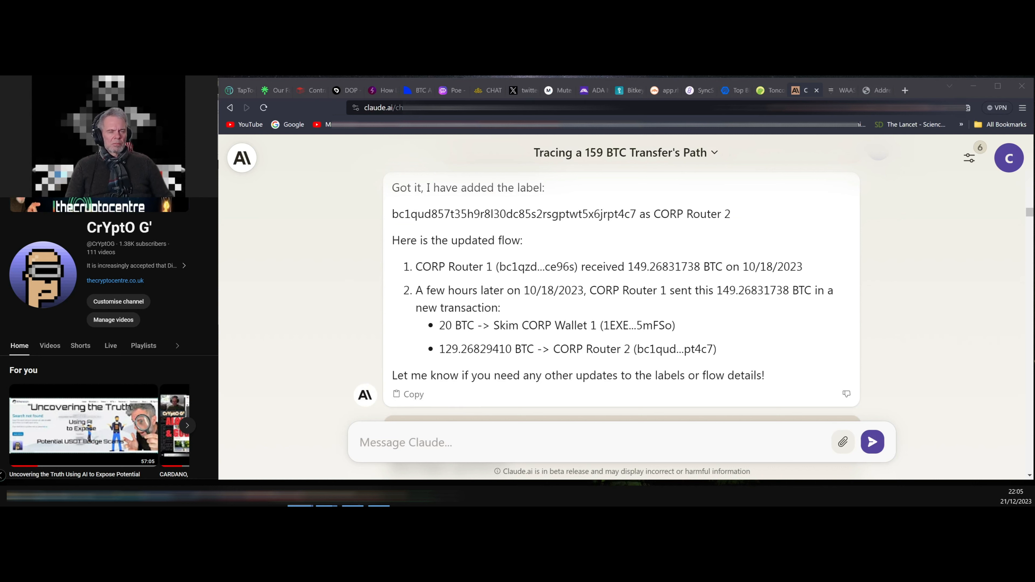
mouse_move(339, 291)
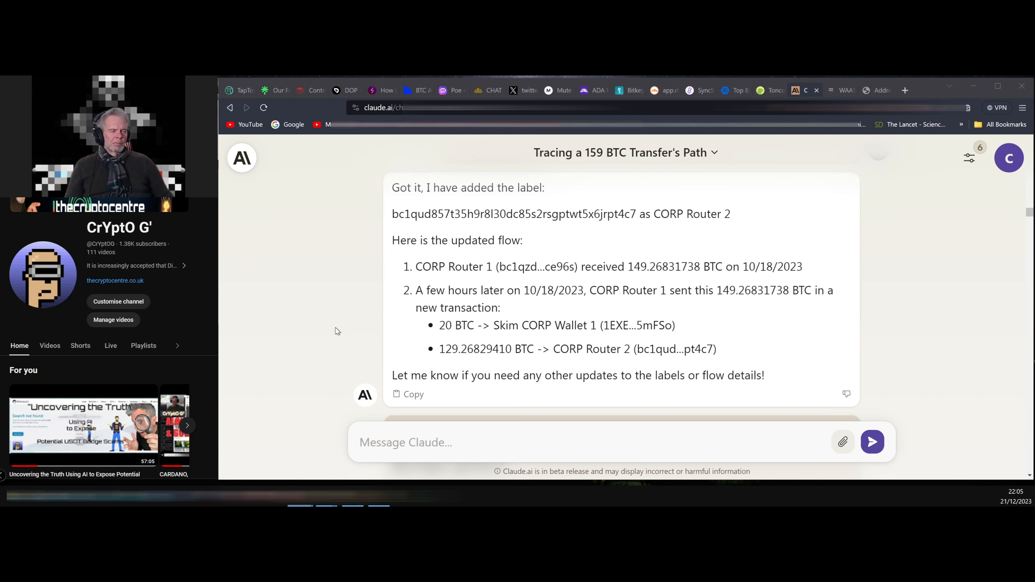
mouse_move(314, 318)
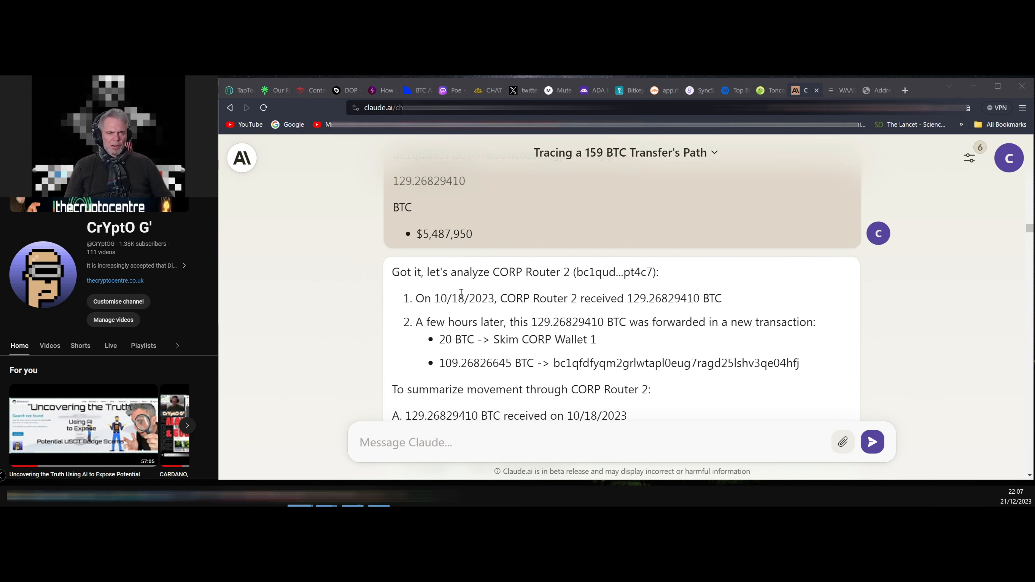
Step: Read Claude's CORP Router 3 summary: 109.268 BTC in, 22 BTC skimmed, 87.268 BTC onward
scroll(down, 3)
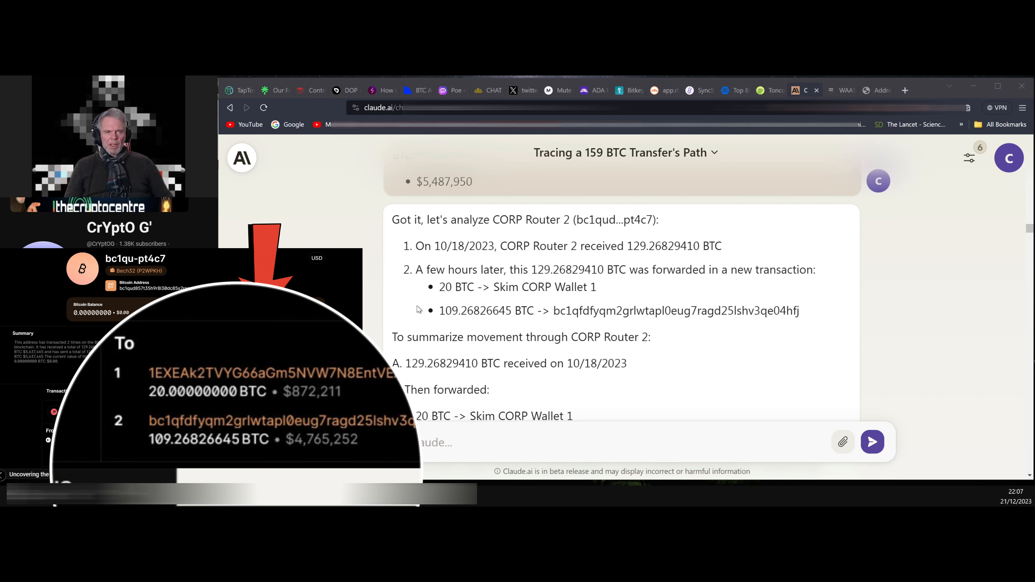
mouse_move(476, 330)
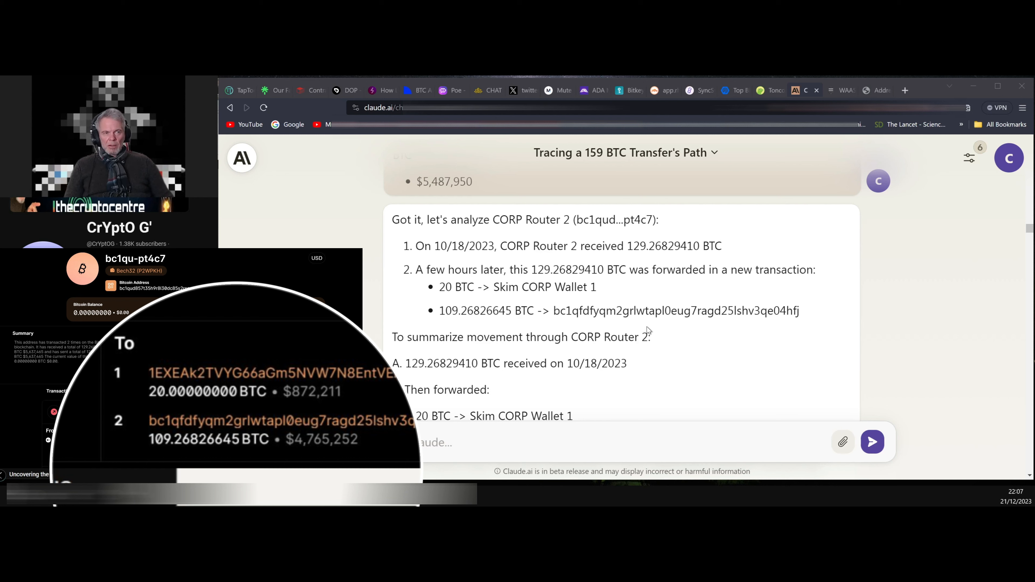
scroll(down, 3)
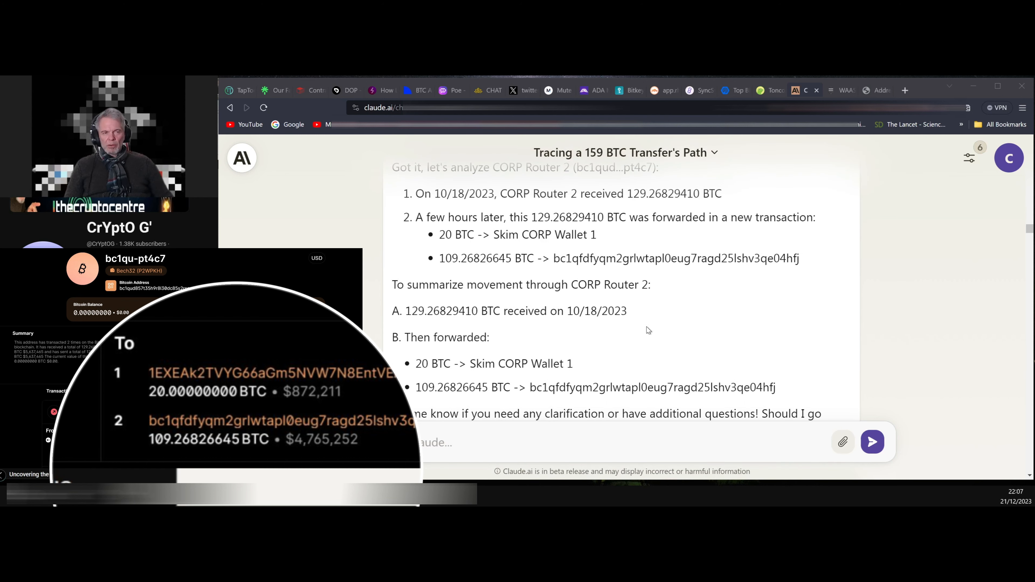
scroll(down, 3)
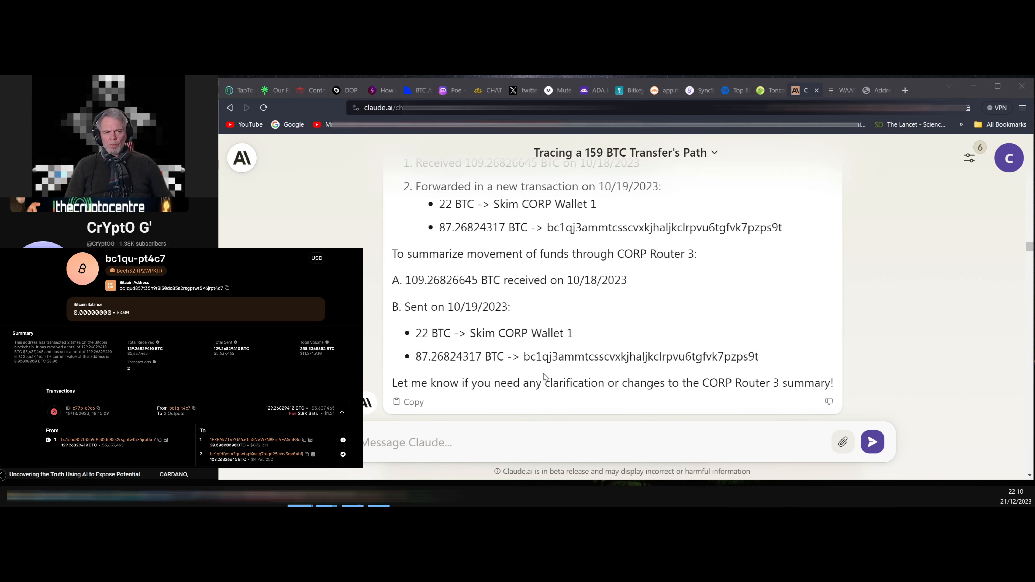
mouse_move(641, 374)
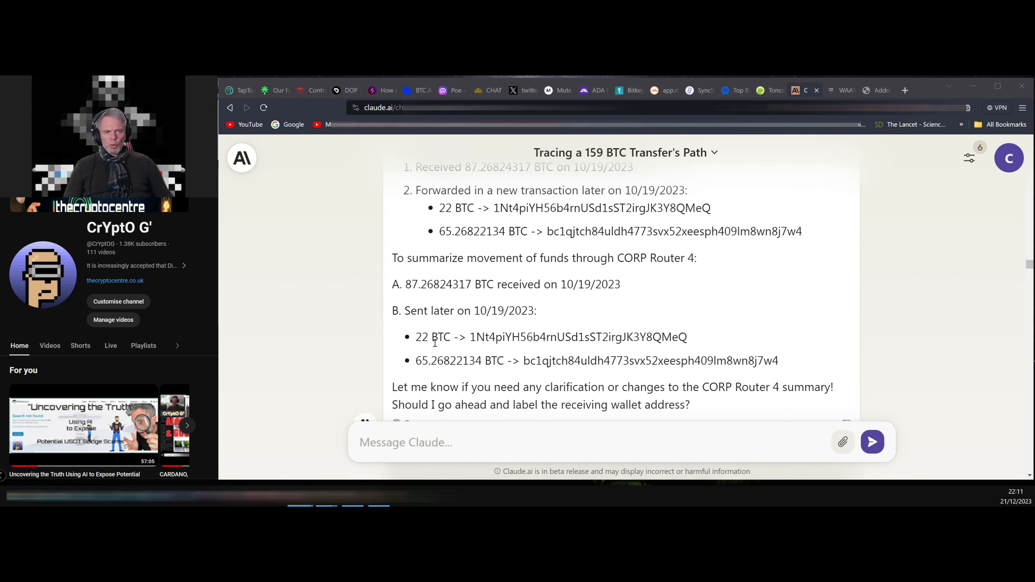
mouse_move(610, 348)
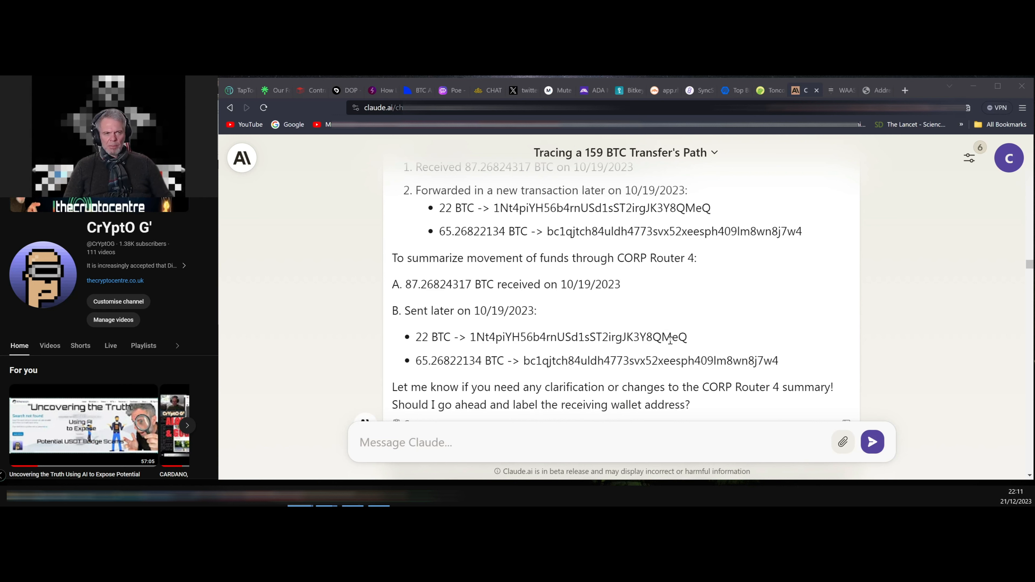
mouse_move(663, 338)
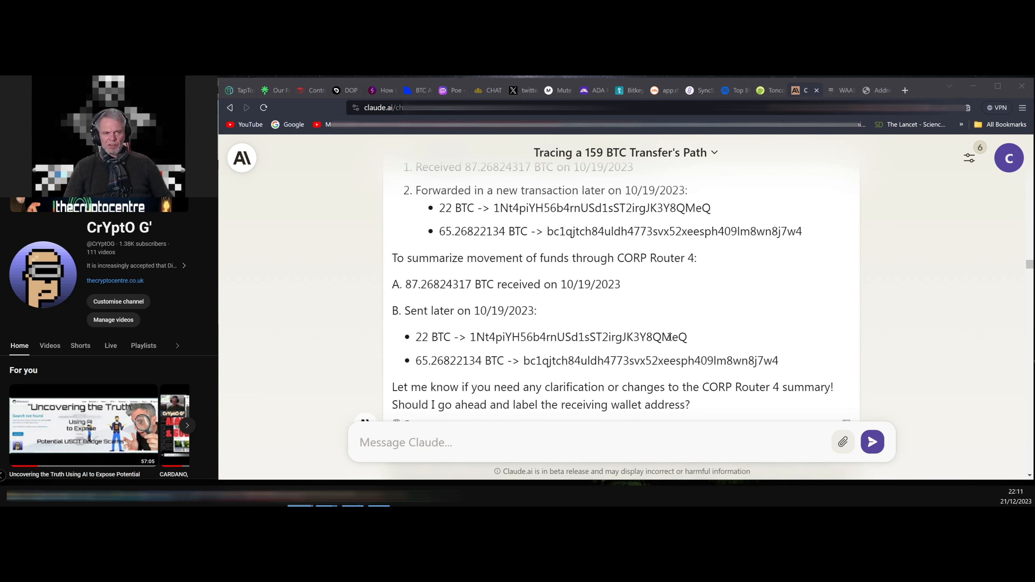
mouse_move(332, 332)
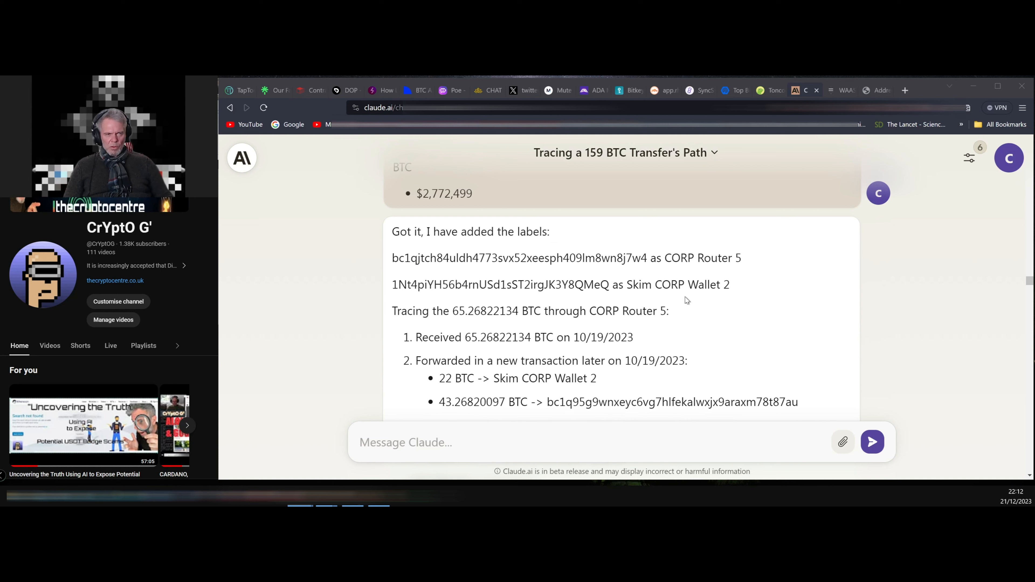
mouse_move(760, 282)
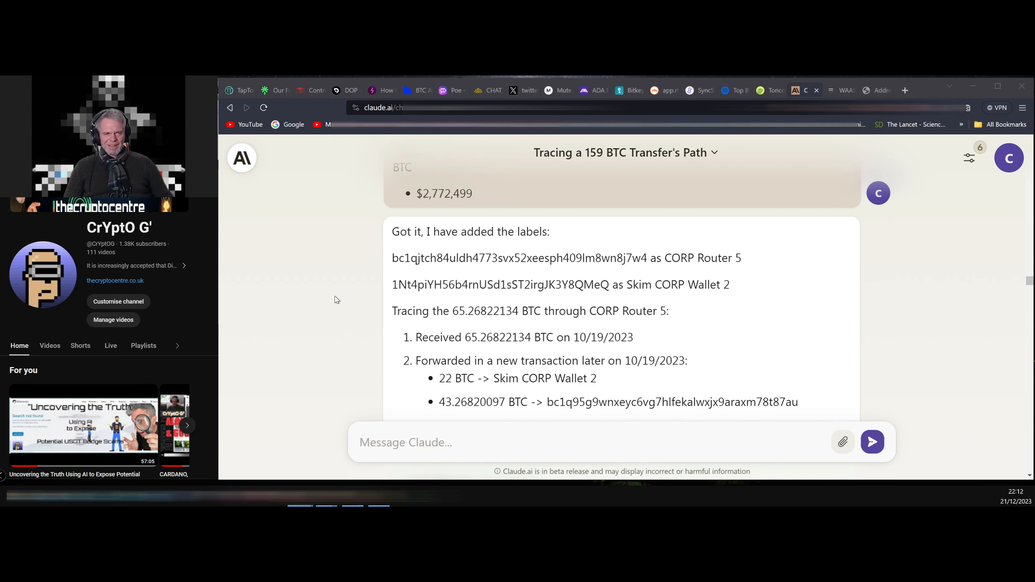
Step: Read Claude's trace of 65.26822134 BTC through CORP Router 5 and Skim CORP Wallet 2
scroll(down, 3)
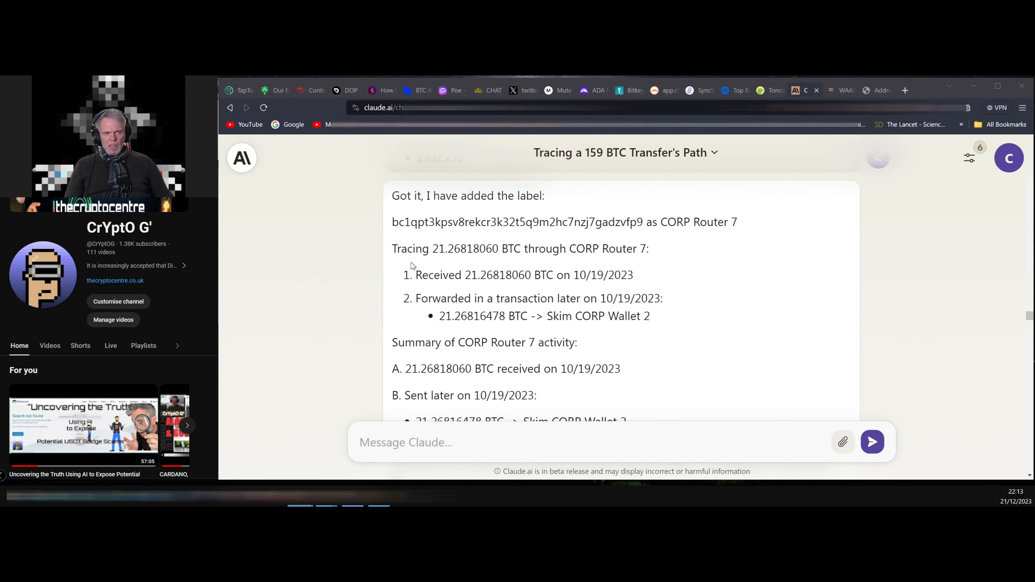
mouse_move(525, 265)
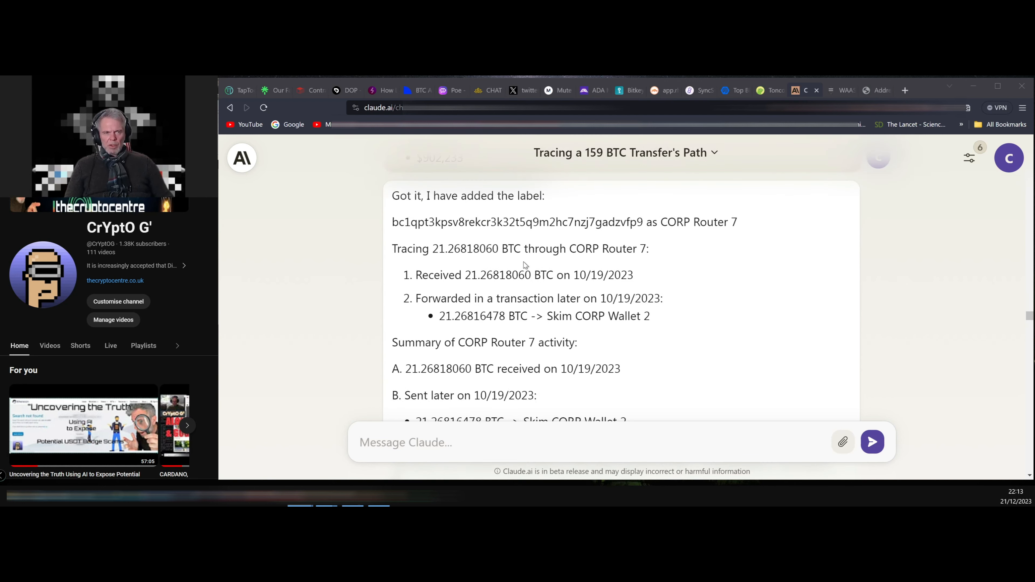
mouse_move(573, 323)
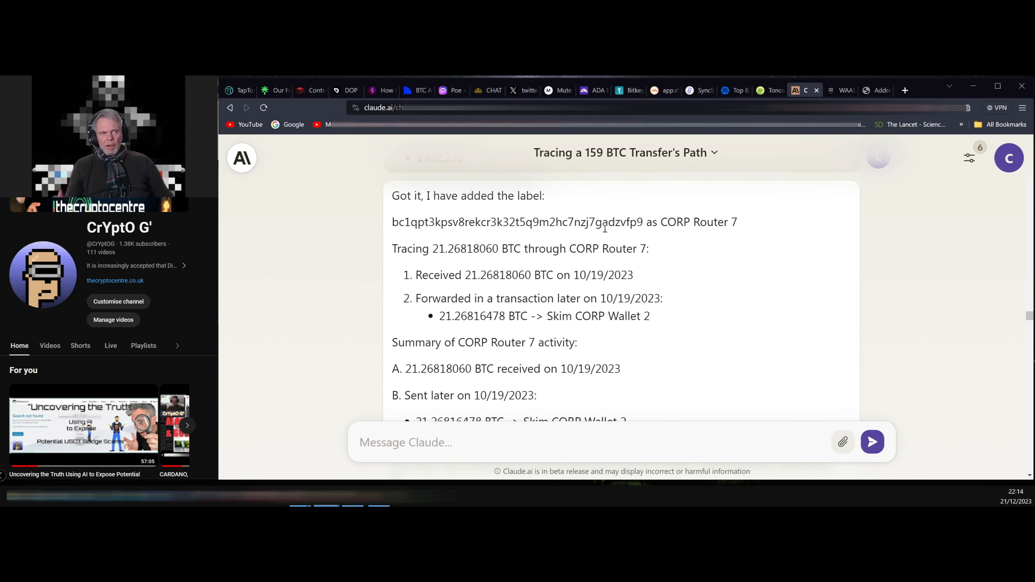
Step: Switch browser tabs while Claude summarises the CORP Router 7 flow into Skim CORP Wallet 2
click(870, 90)
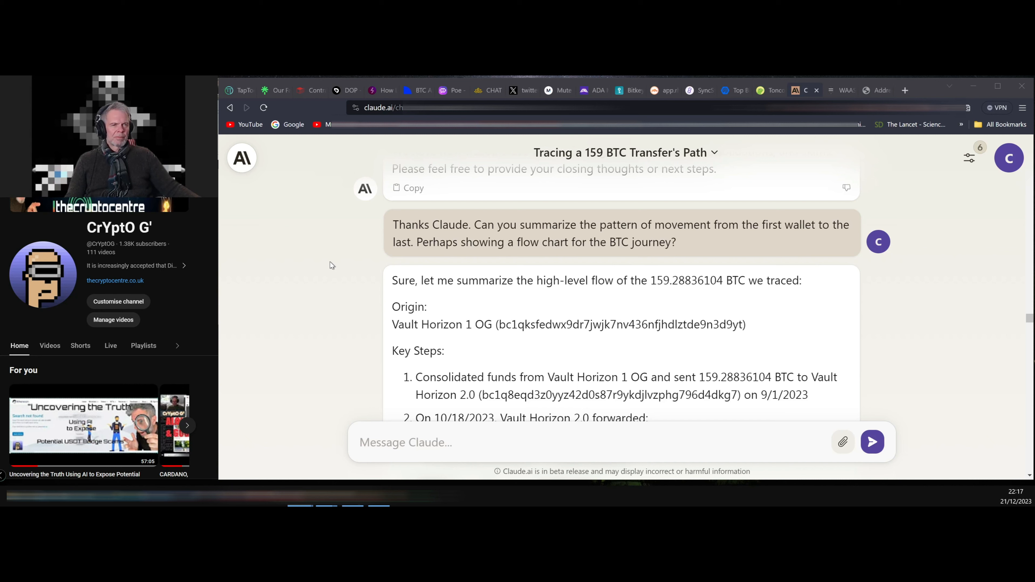
mouse_move(317, 265)
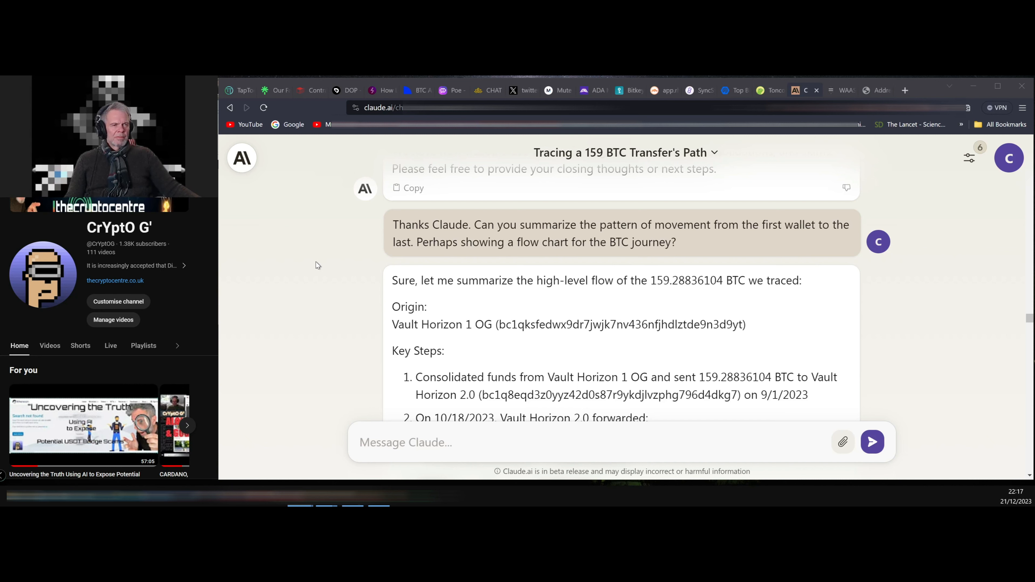
Step: Scroll through Claude's high-level summary of the 159.288 BTC journey from Vault Horizon 1 OG
scroll(down, 3)
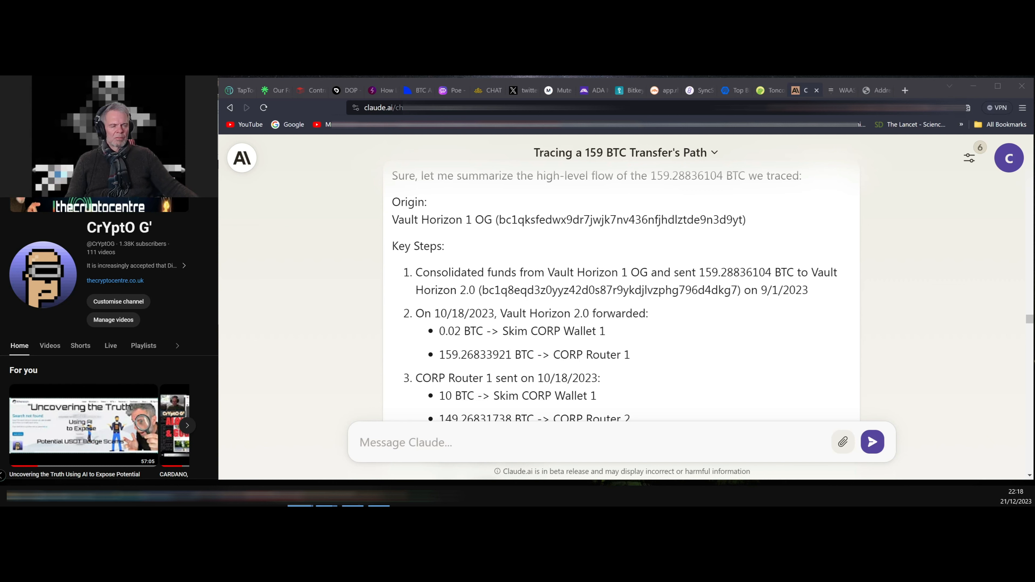
scroll(down, 3)
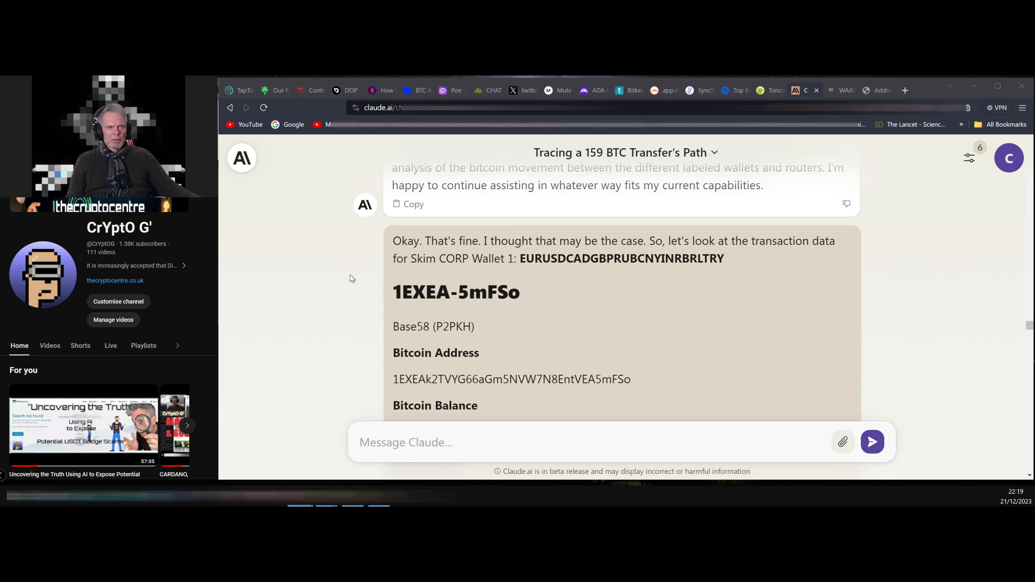
mouse_move(444, 275)
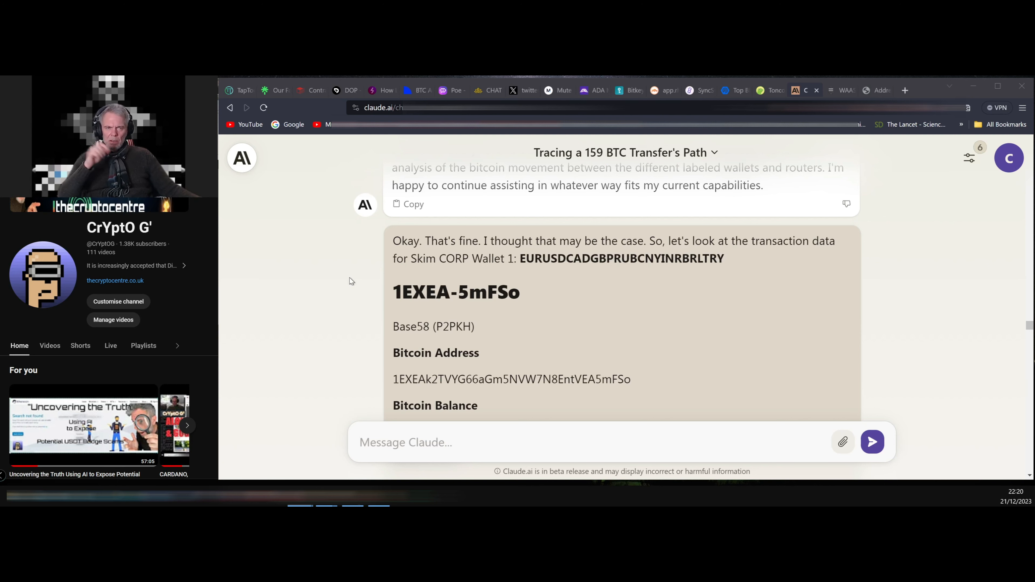
scroll(down, 3)
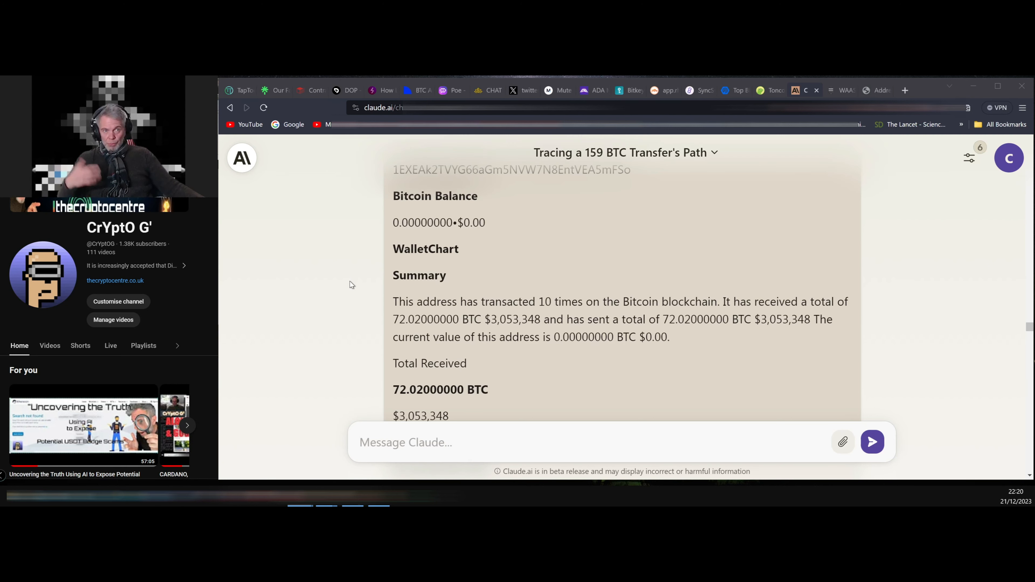
scroll(down, 3)
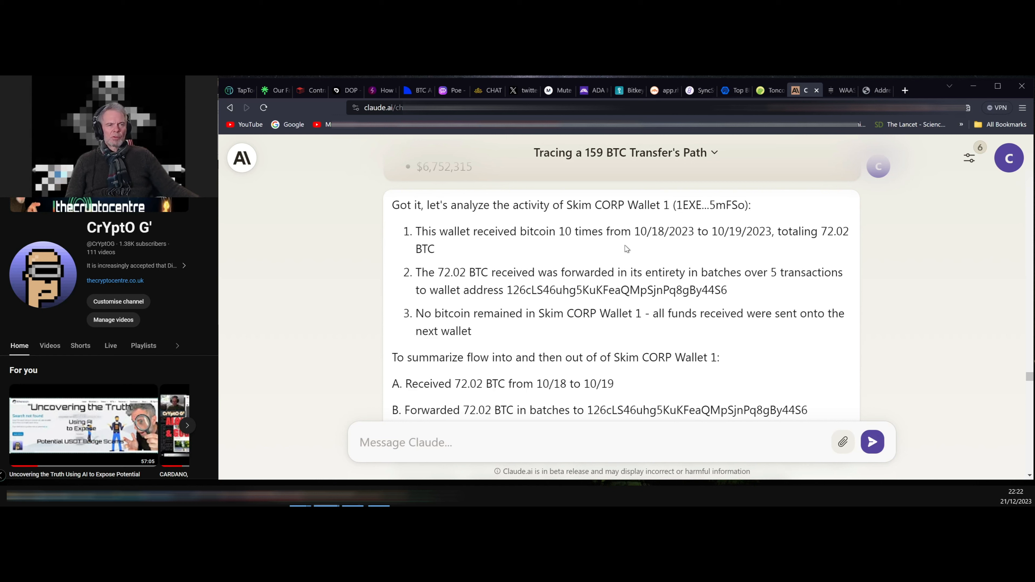
mouse_move(657, 248)
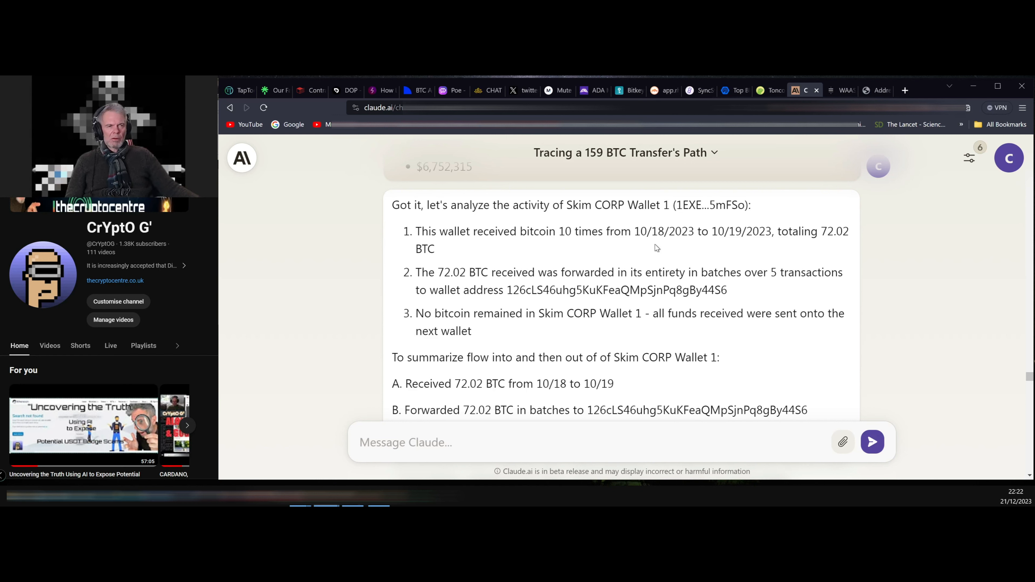
mouse_move(728, 246)
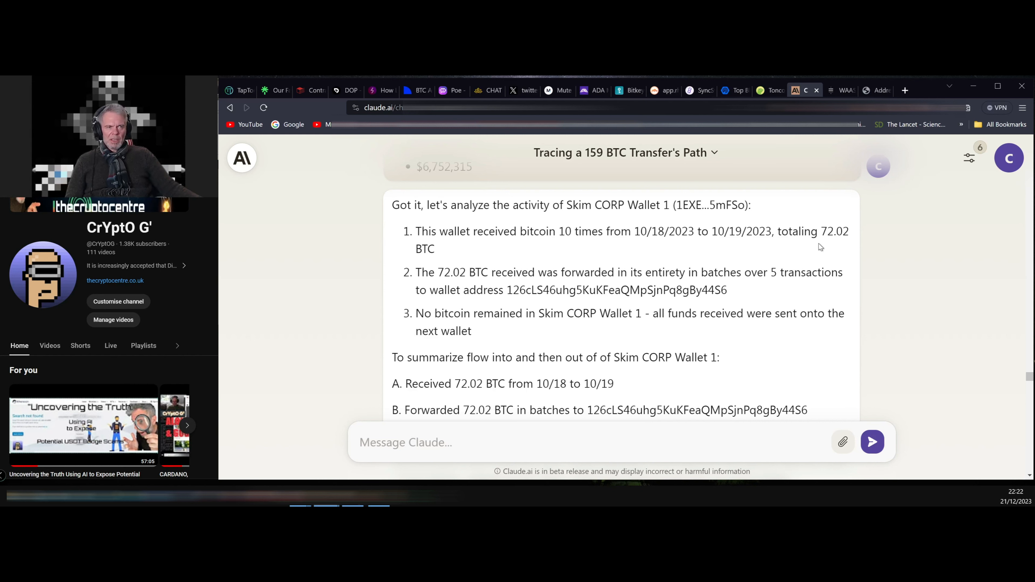
mouse_move(462, 303)
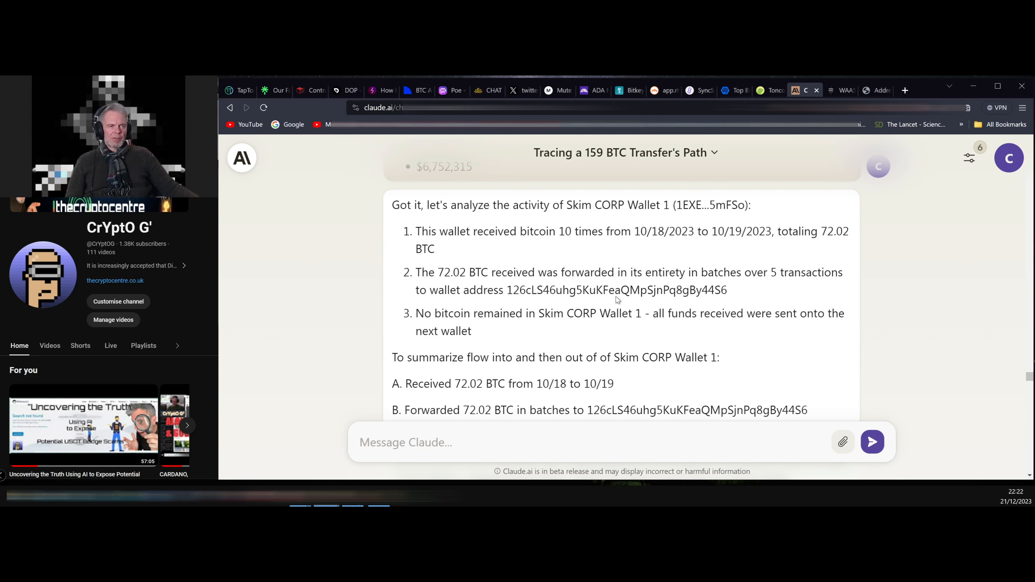
mouse_move(789, 294)
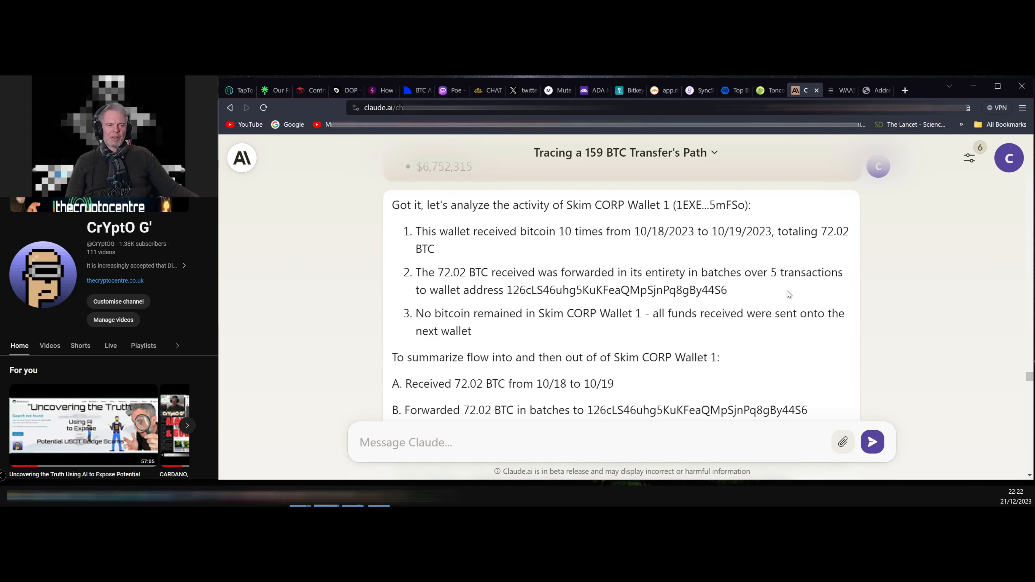
mouse_move(714, 308)
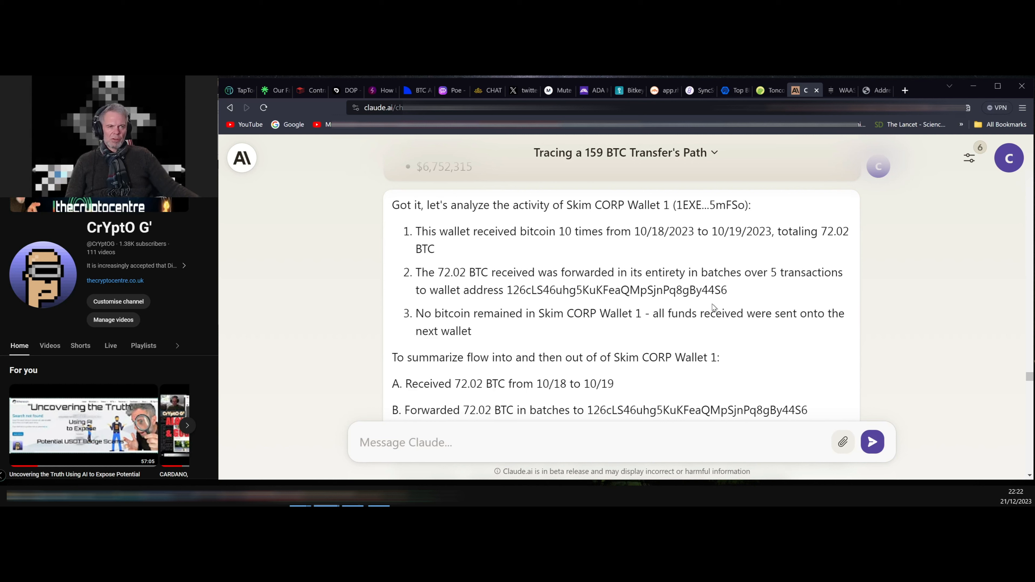
mouse_move(589, 330)
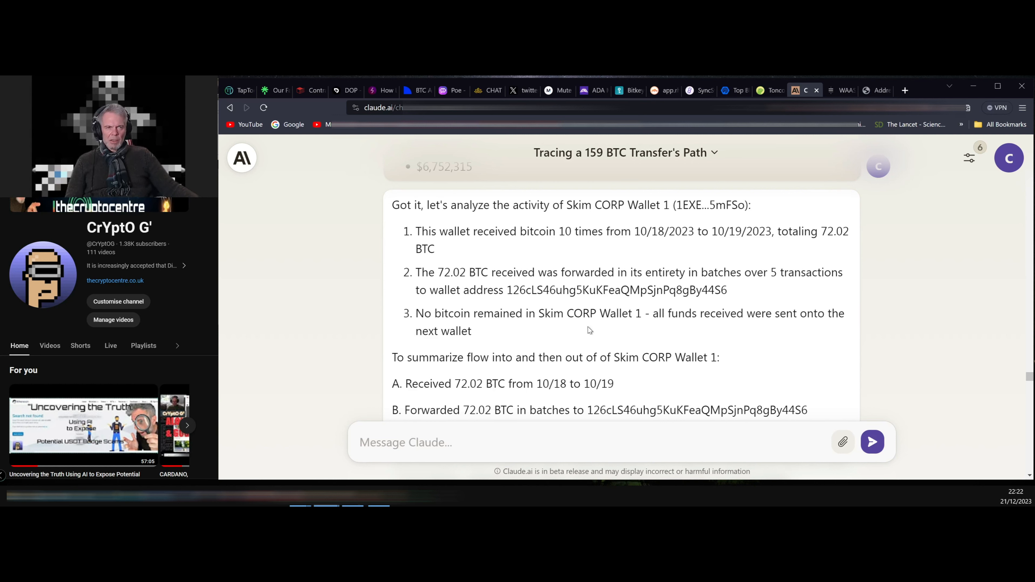
mouse_move(570, 331)
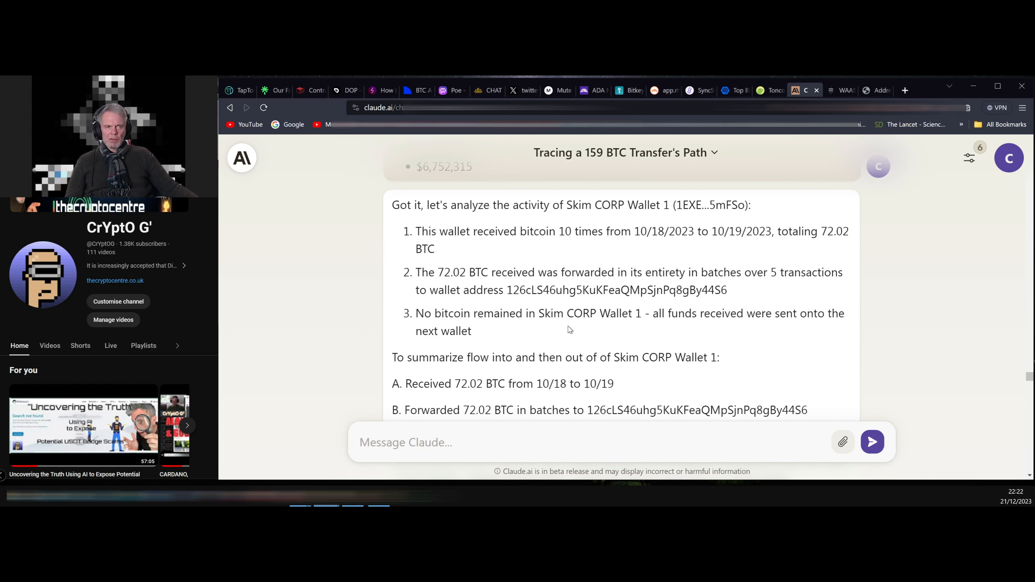
Step: Scroll down to read Claude's answer about the 5 batched transactions and fees
scroll(down, 3)
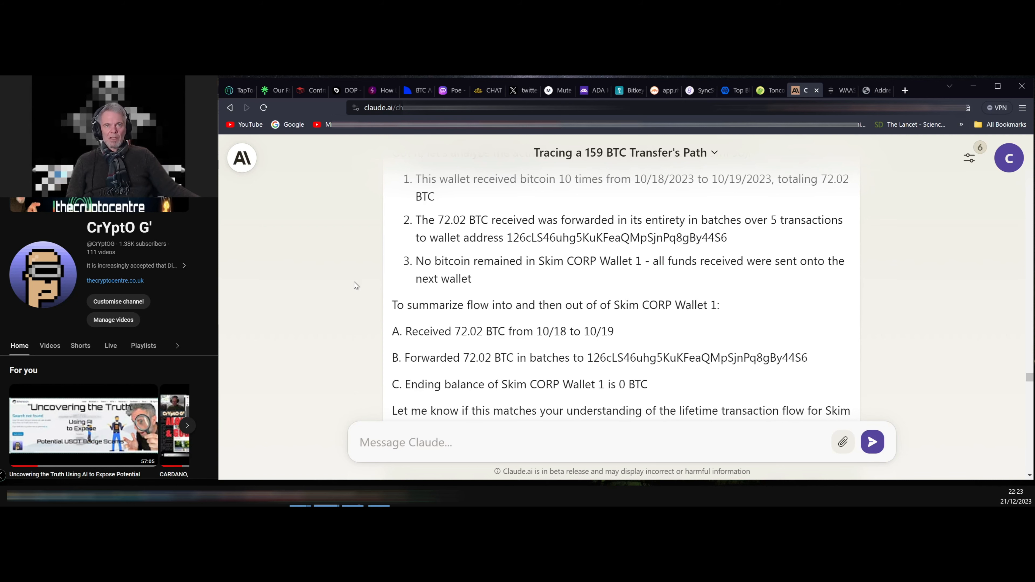
mouse_move(347, 299)
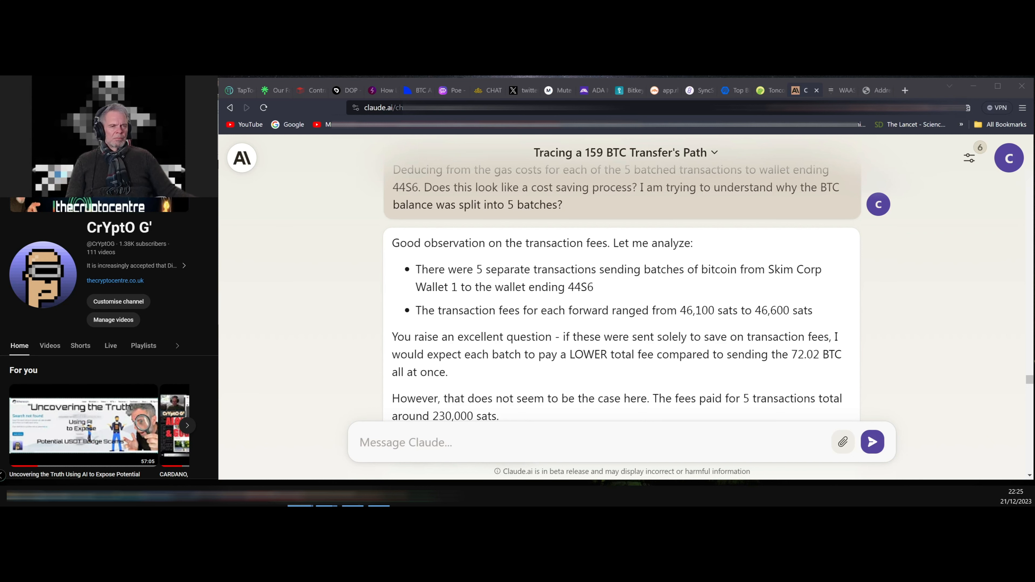
mouse_move(321, 311)
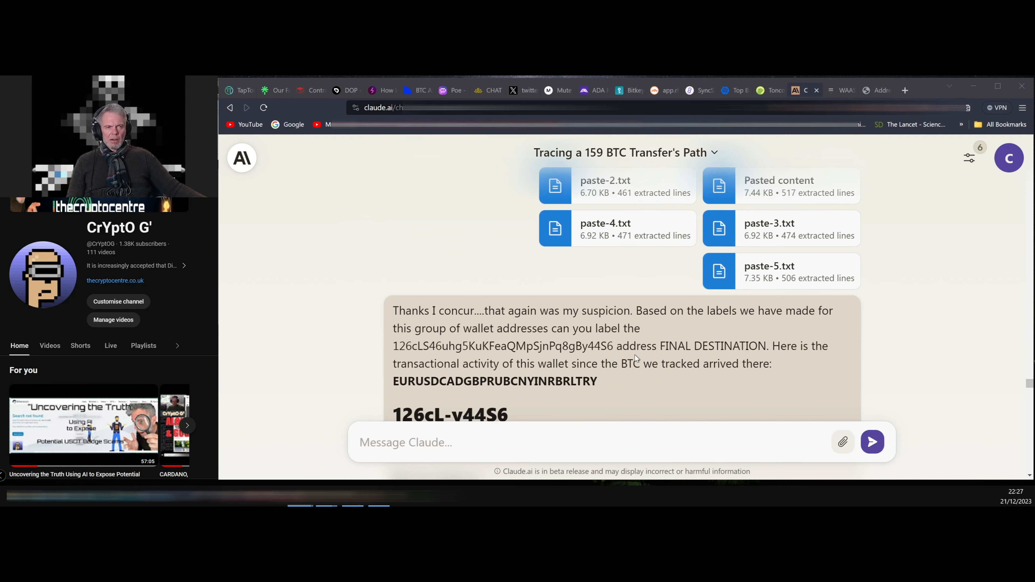
mouse_move(669, 361)
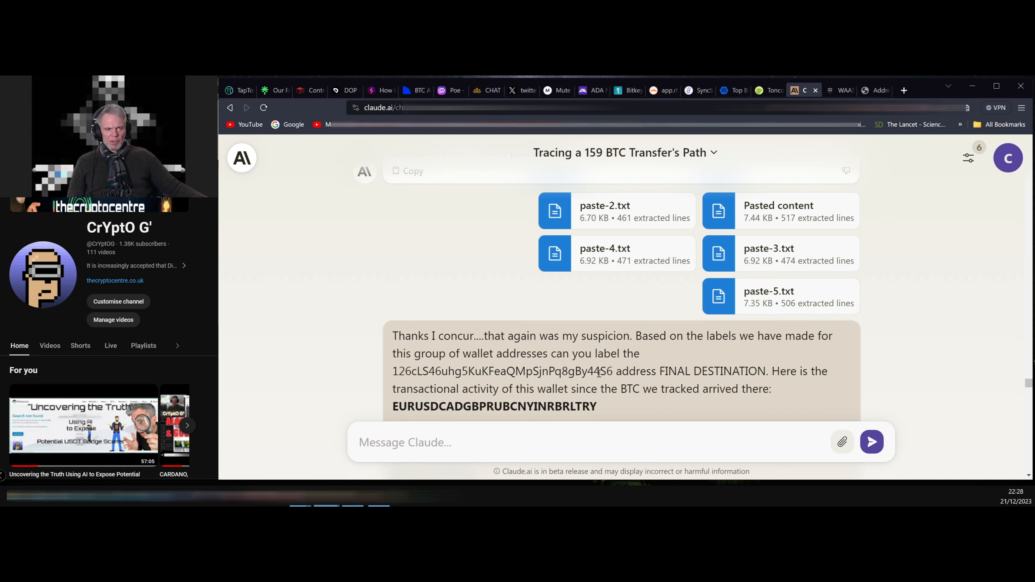
mouse_move(1000, 382)
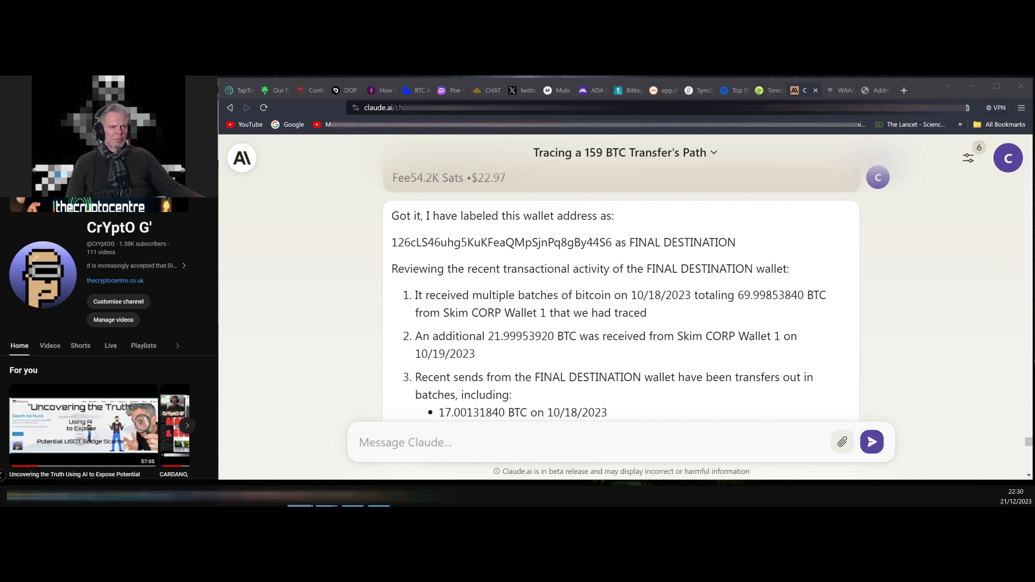
mouse_move(206, 259)
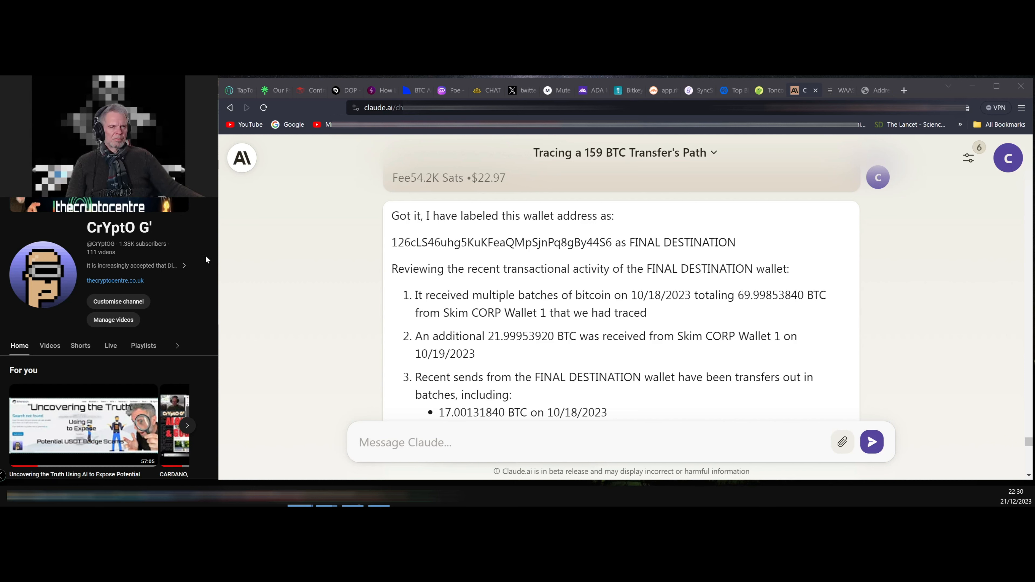
scroll(down, 3)
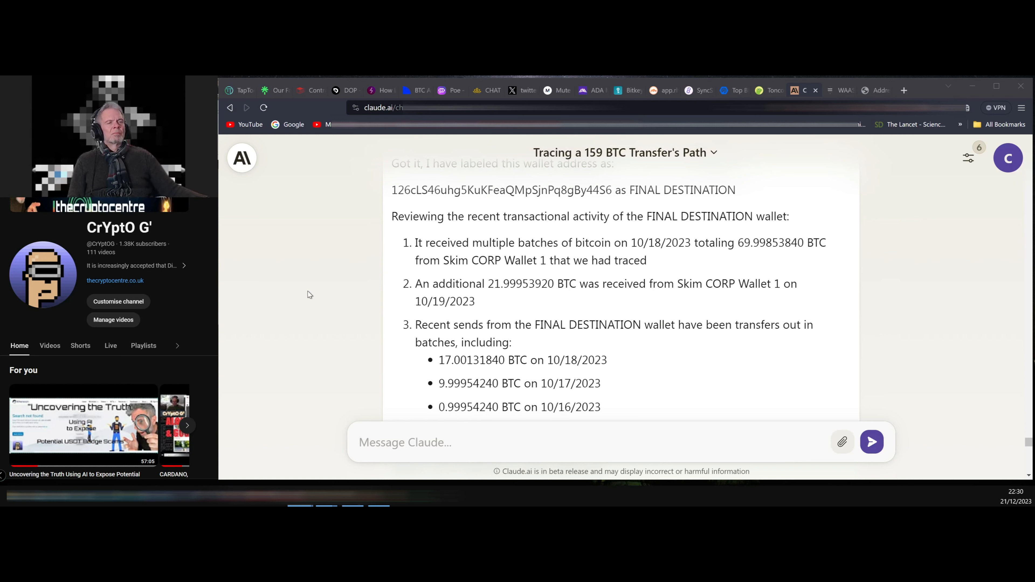
mouse_move(318, 292)
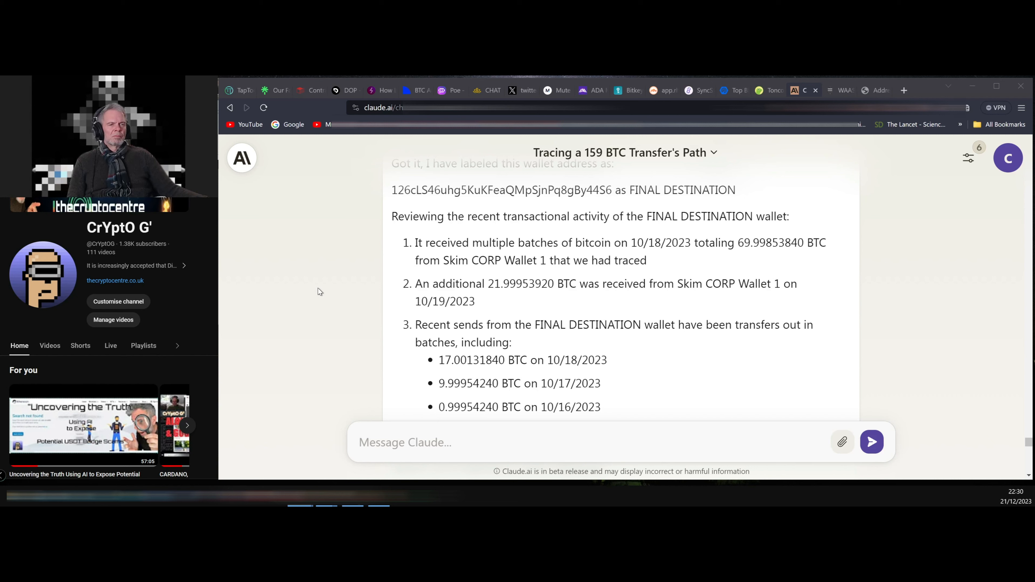
scroll(down, 3)
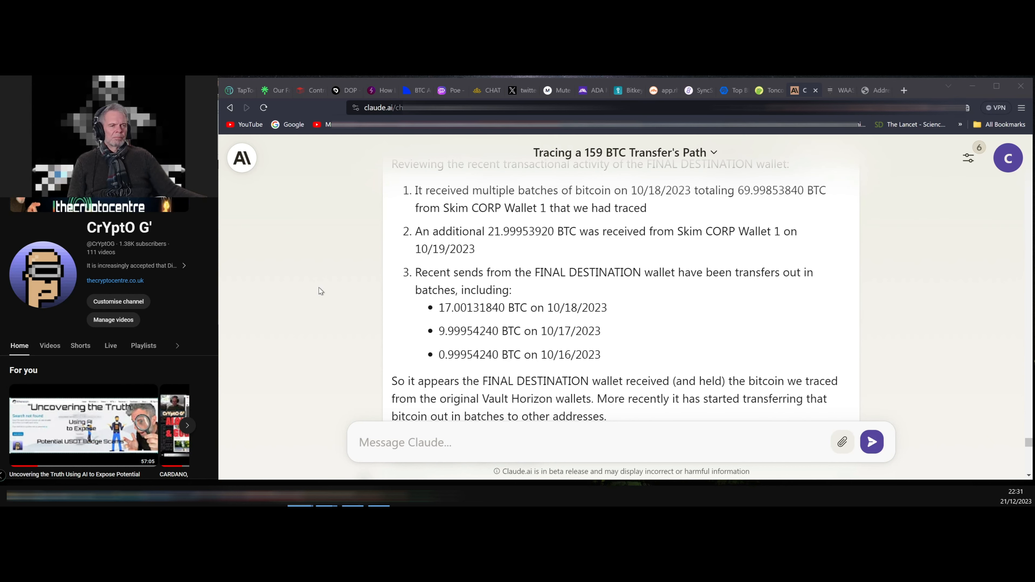
scroll(down, 3)
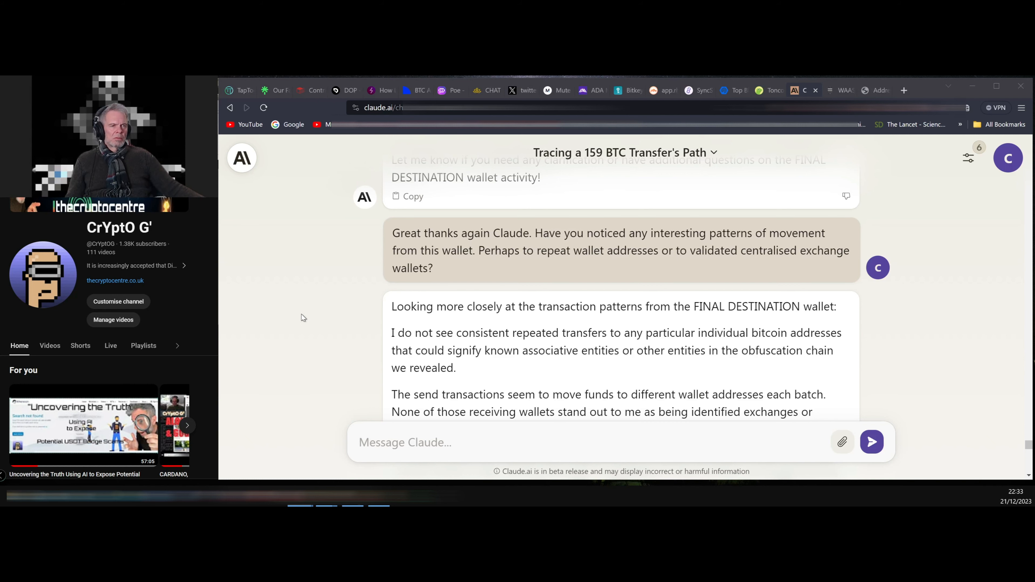
scroll(down, 3)
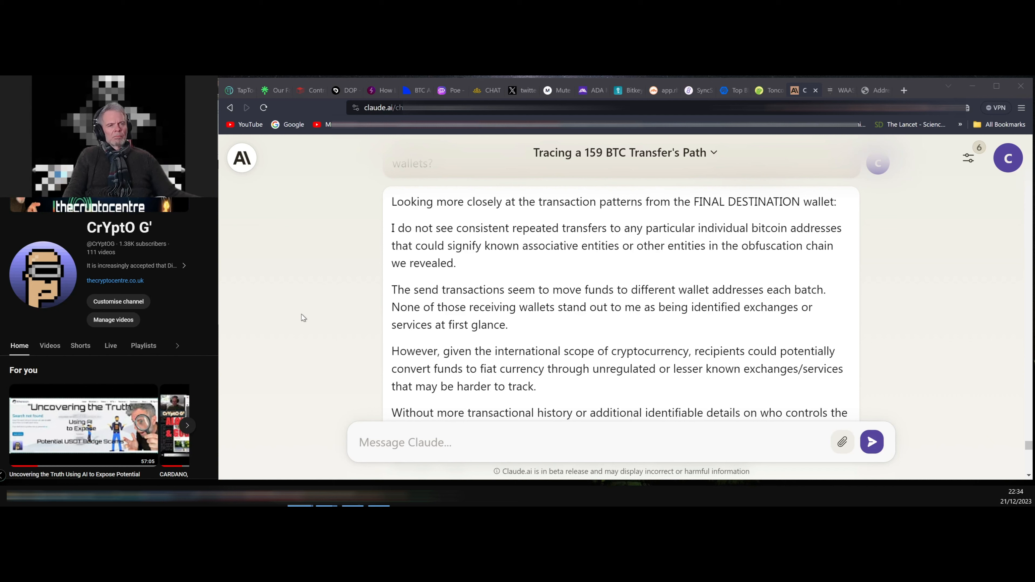
scroll(down, 3)
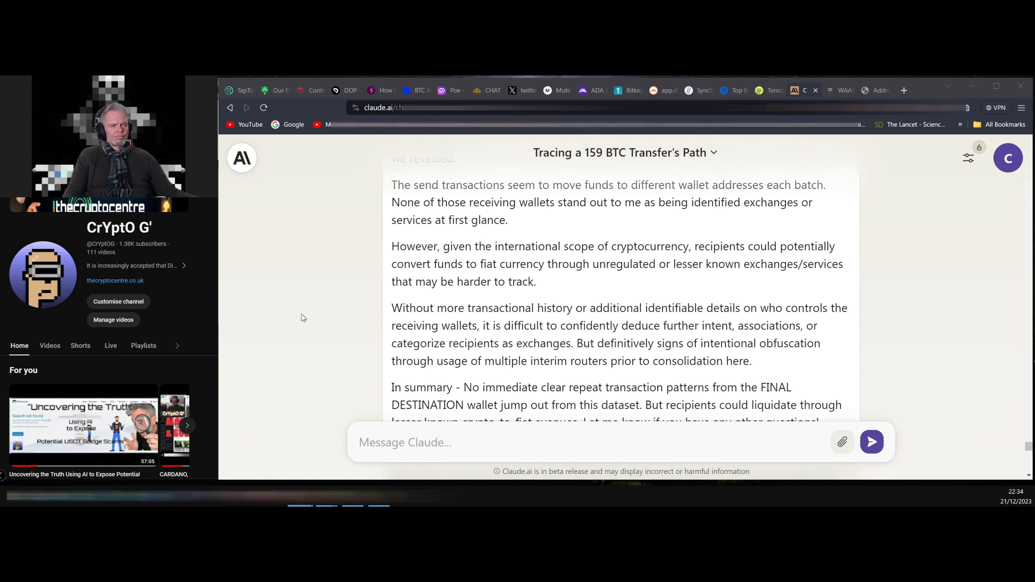
scroll(down, 3)
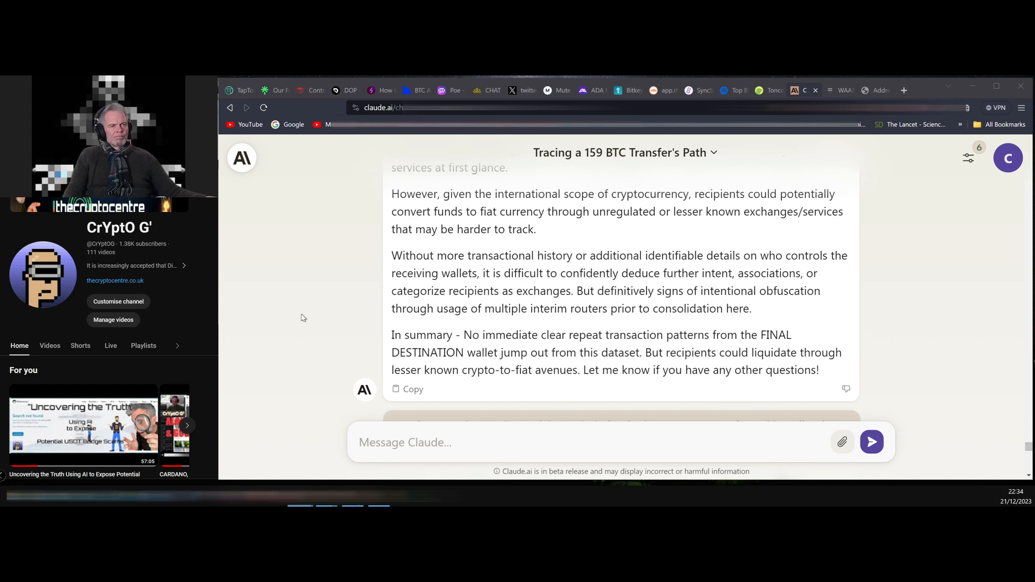
mouse_move(309, 319)
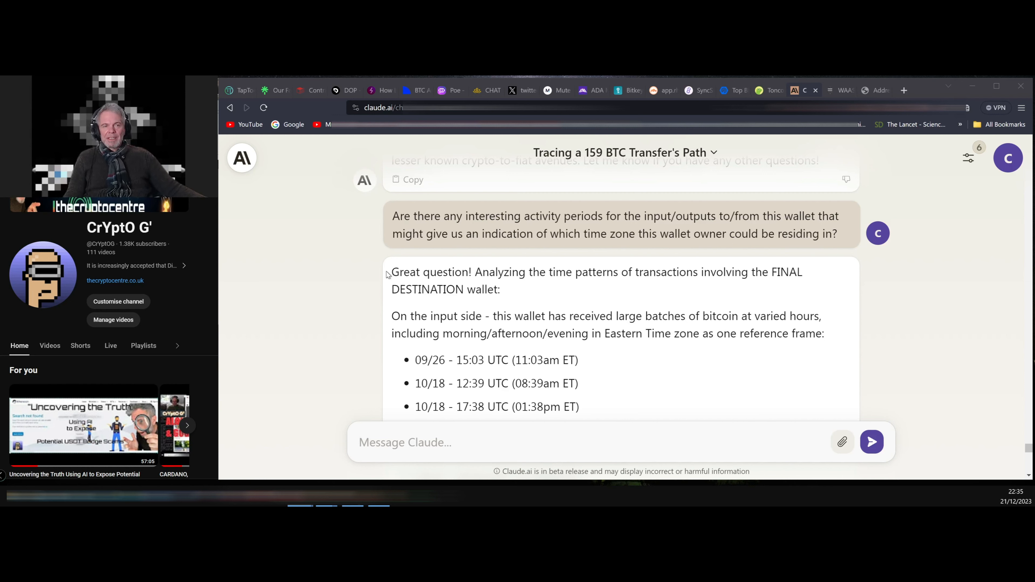
scroll(down, 3)
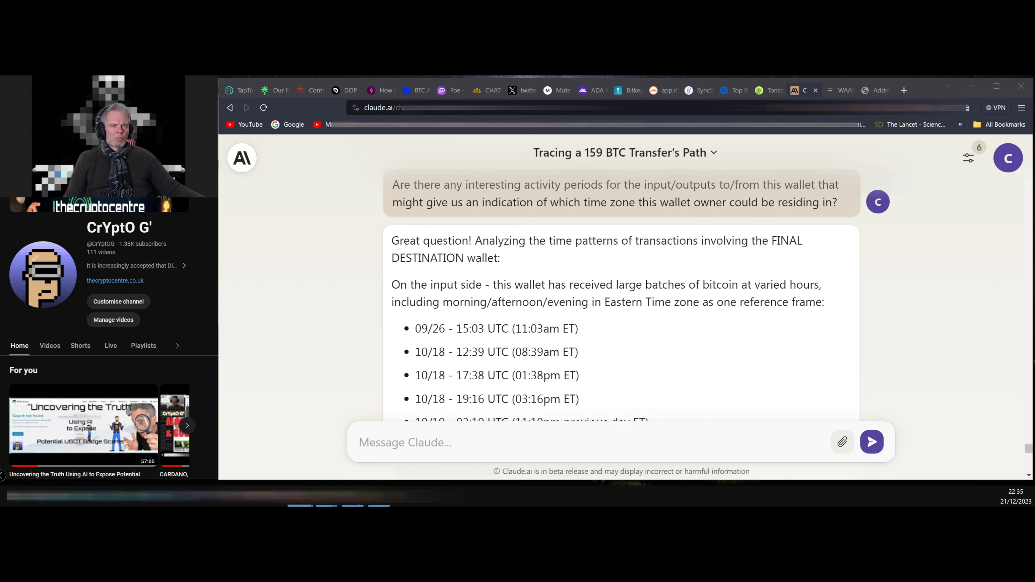
mouse_move(349, 275)
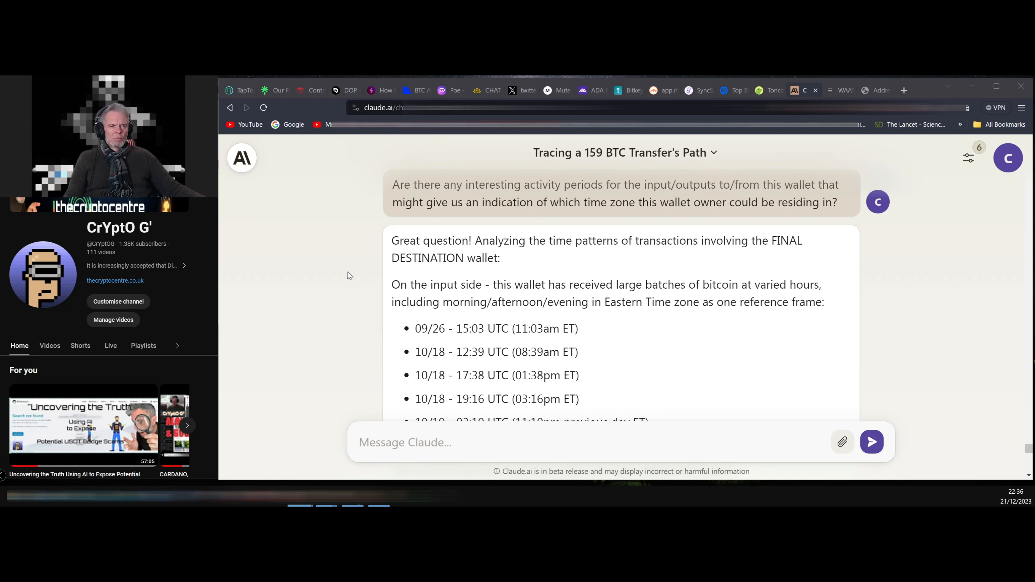
scroll(down, 3)
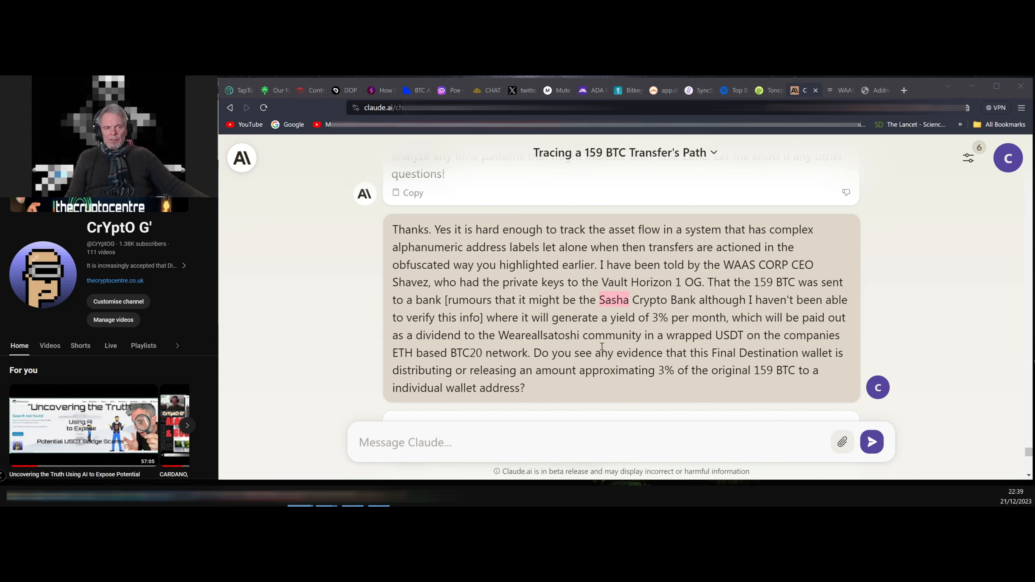
mouse_move(573, 343)
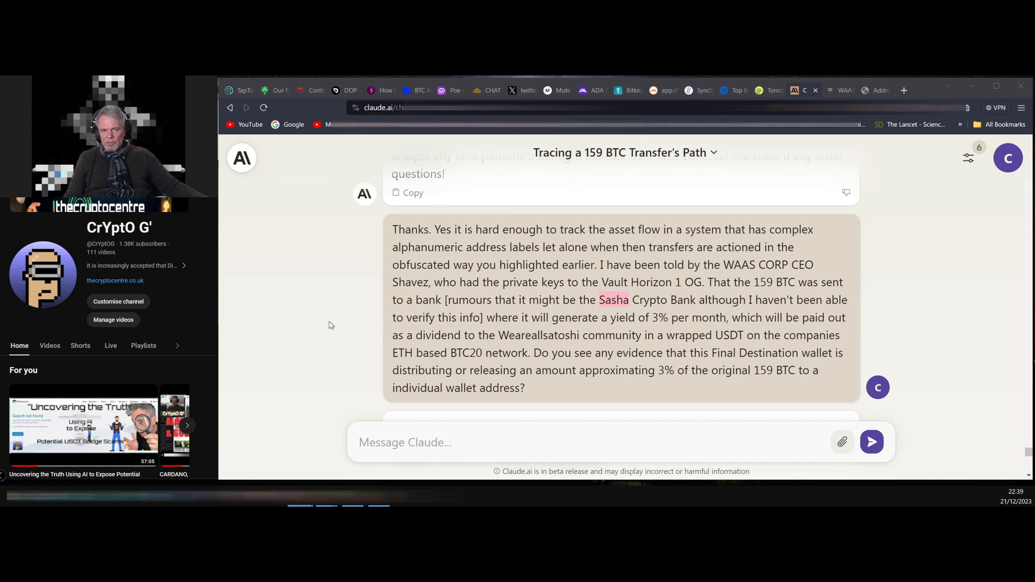
scroll(down, 3)
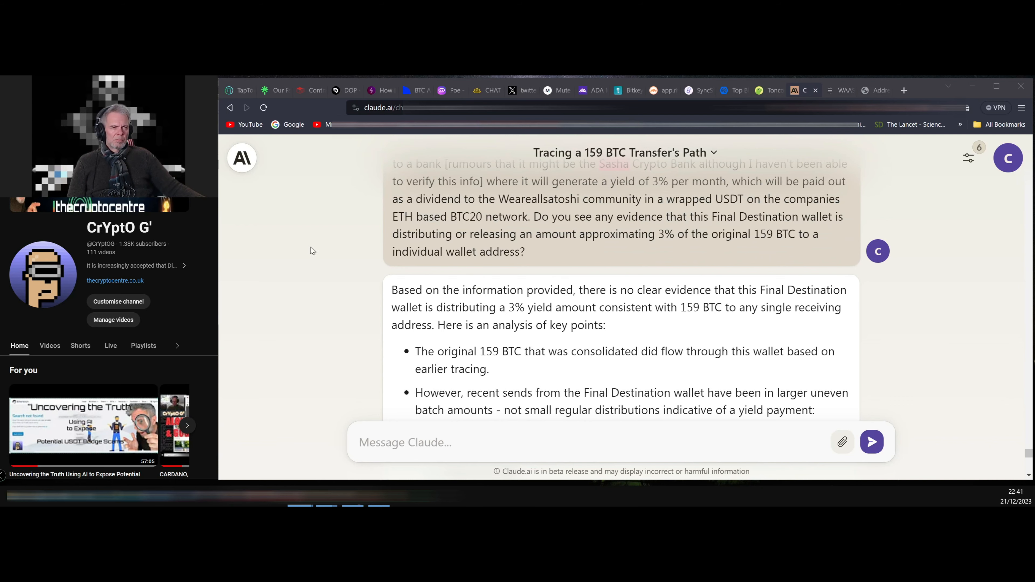
scroll(down, 3)
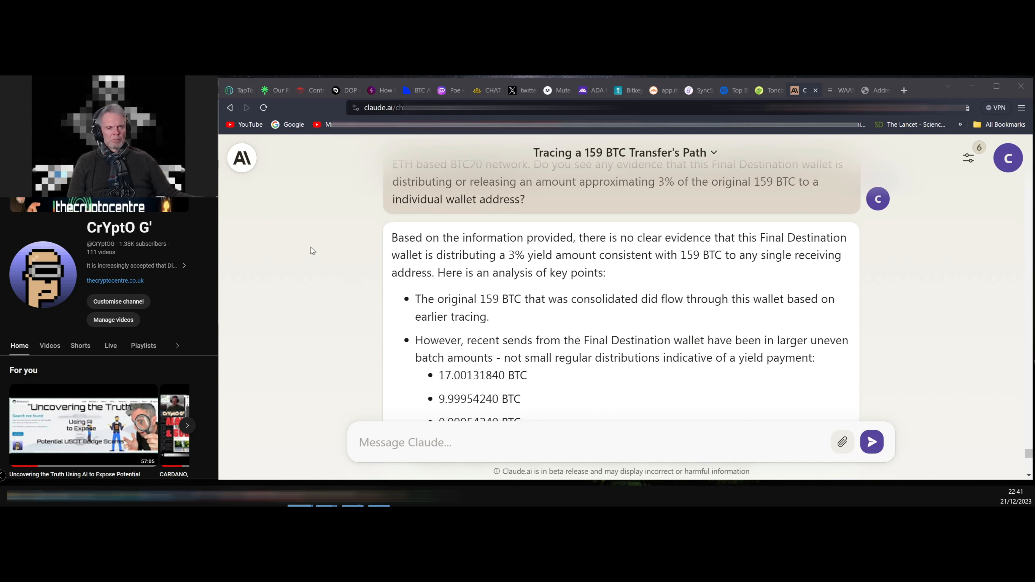
scroll(down, 3)
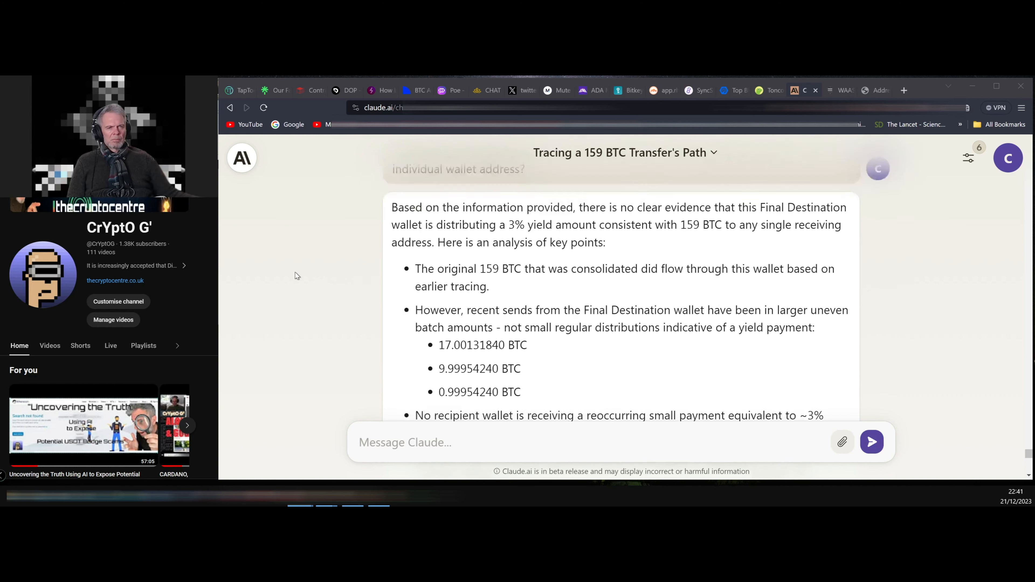
scroll(down, 3)
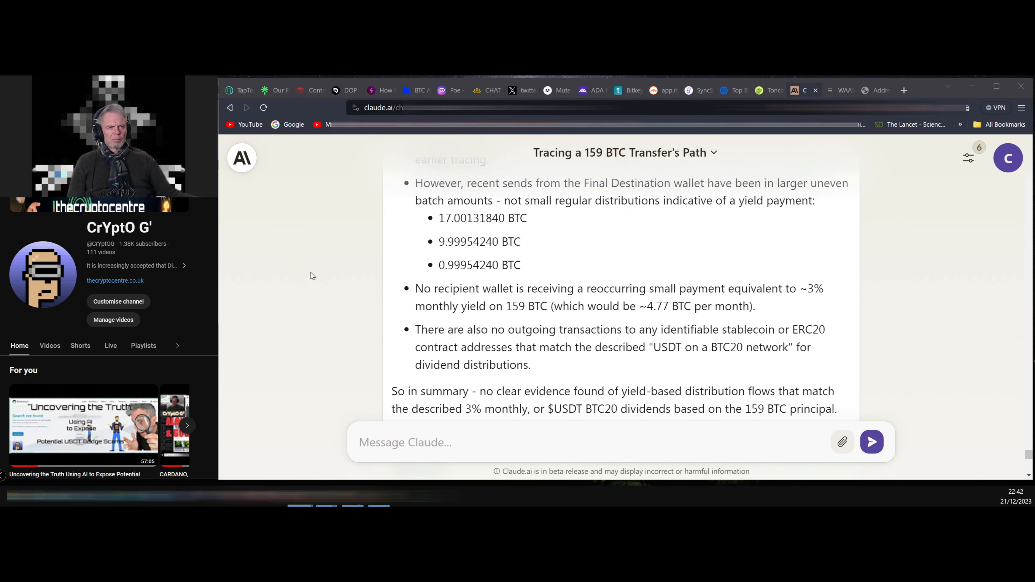
mouse_move(343, 289)
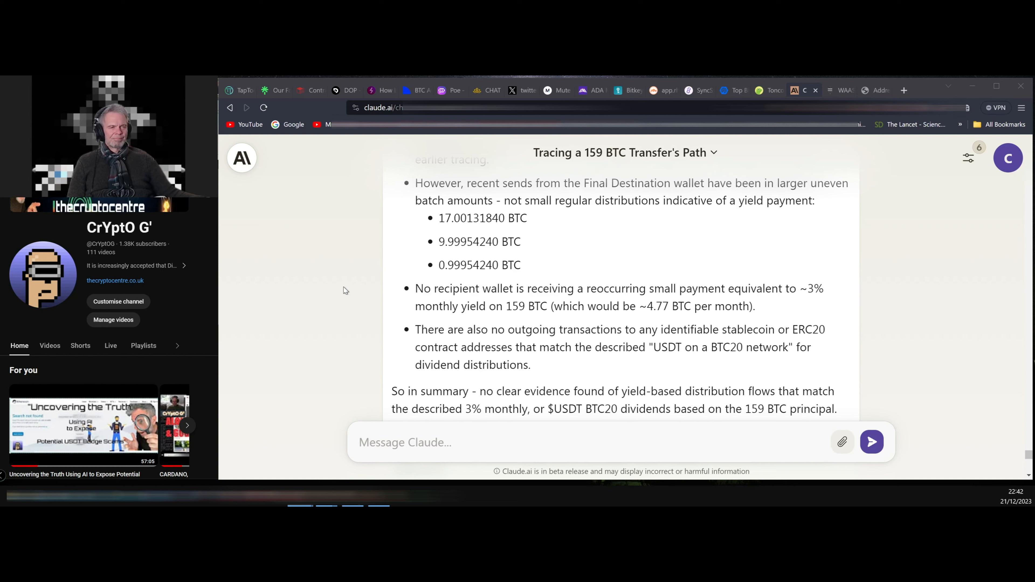
scroll(down, 3)
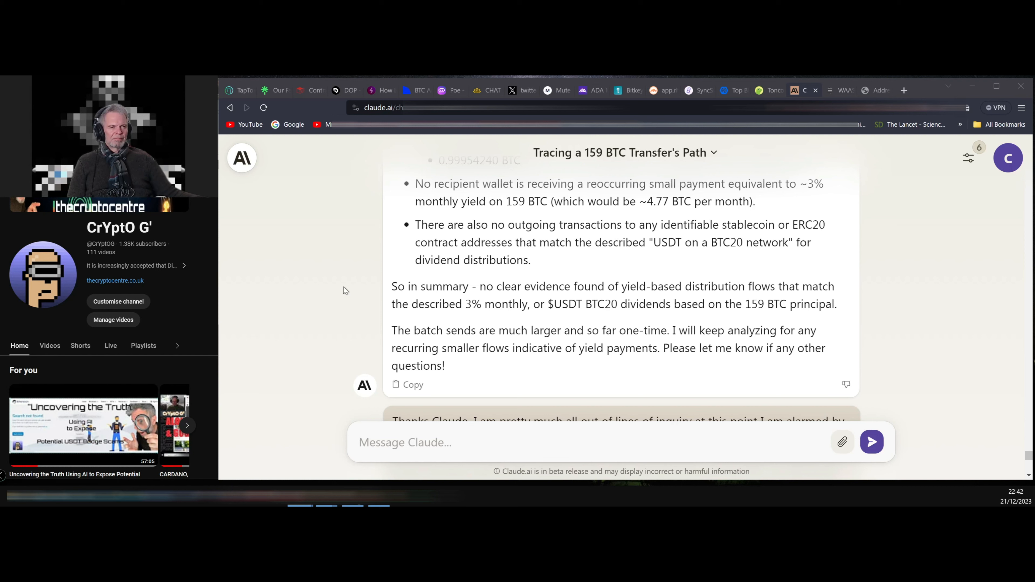
mouse_move(348, 296)
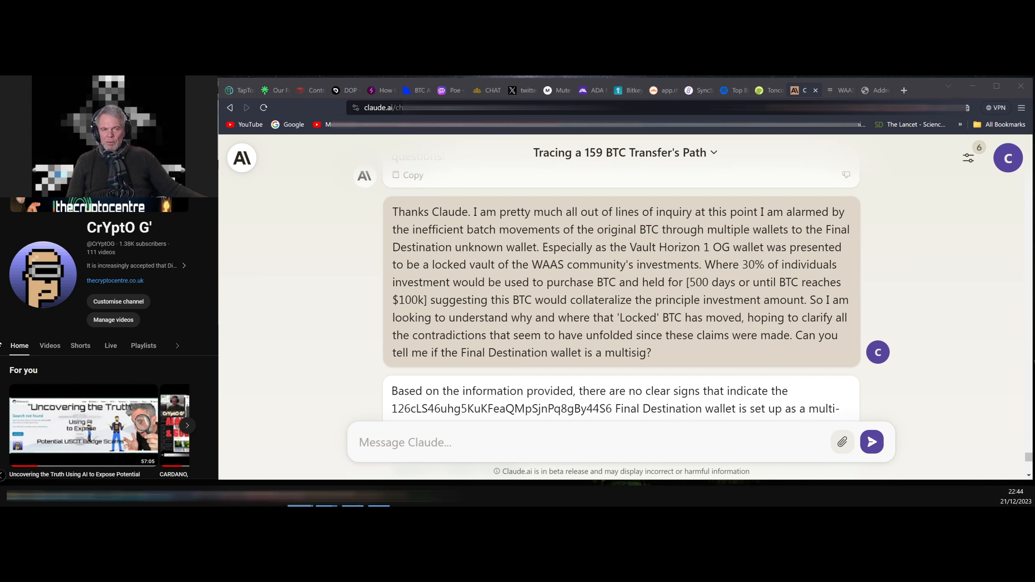
mouse_move(239, 295)
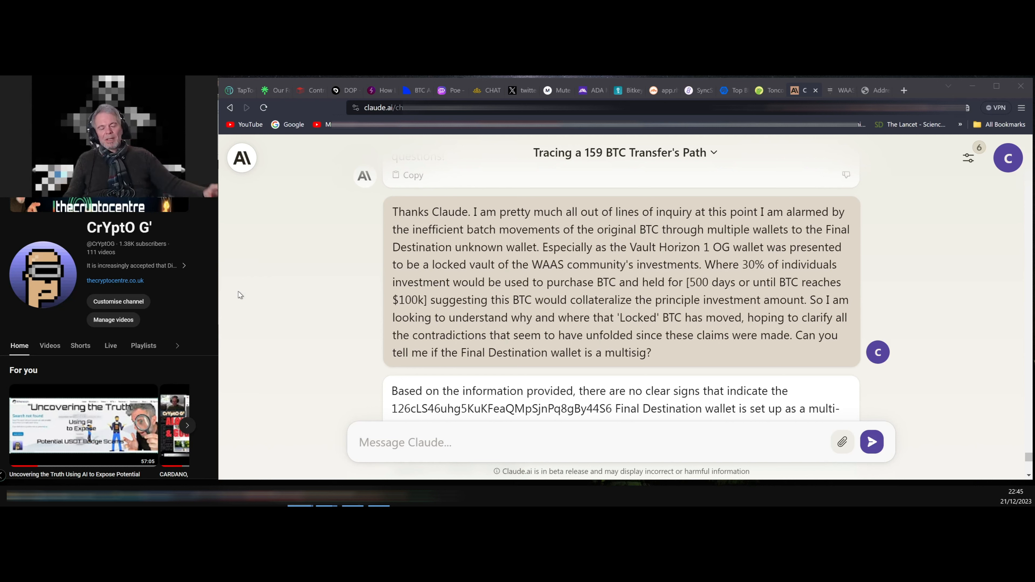
mouse_move(259, 279)
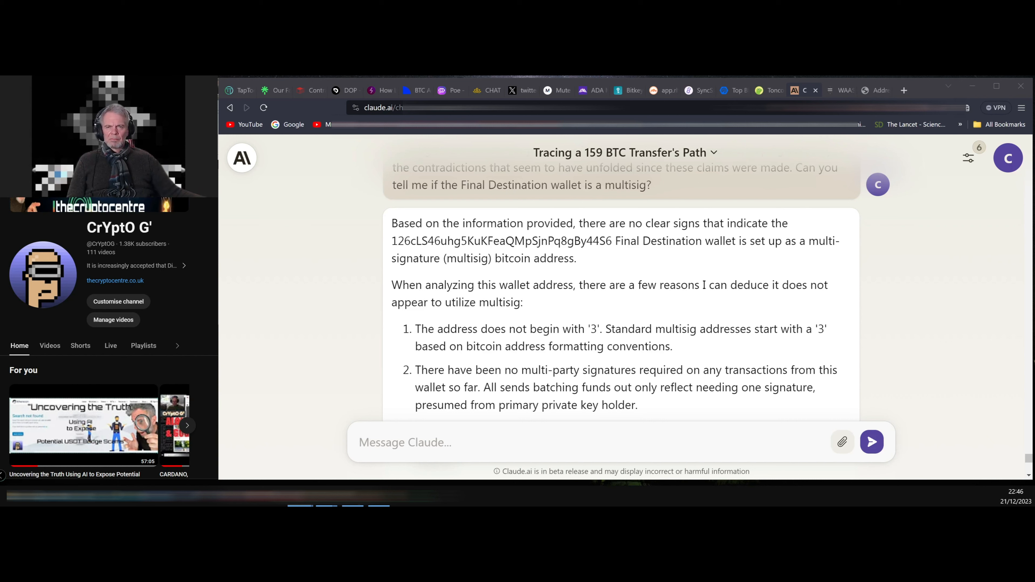
mouse_move(312, 255)
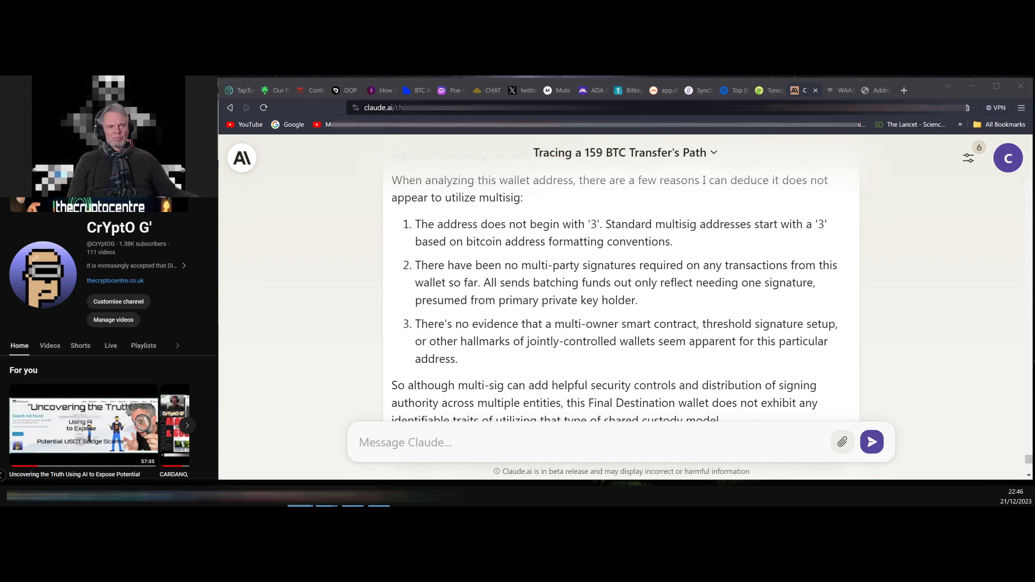
scroll(down, 3)
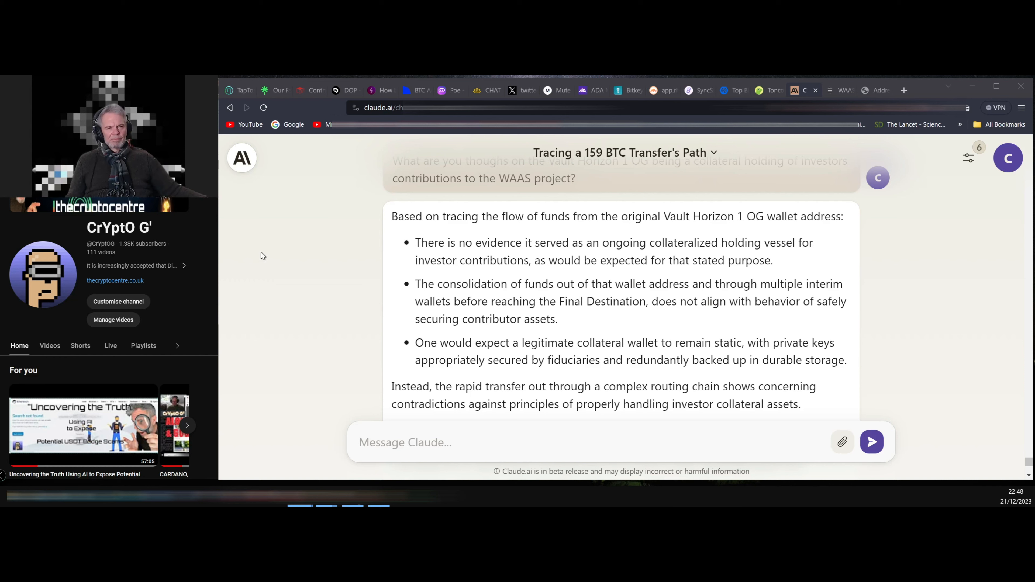
scroll(down, 3)
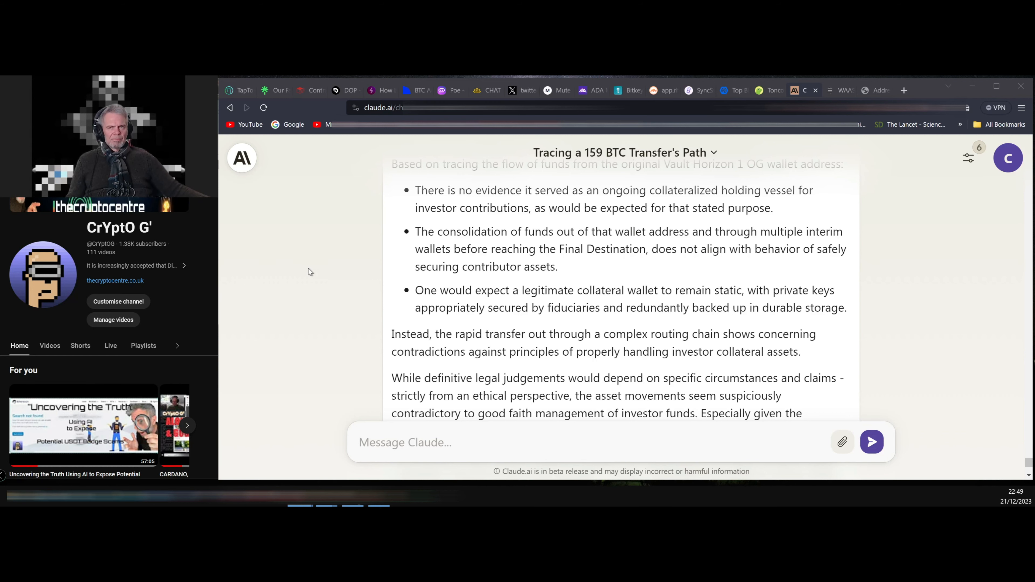
scroll(down, 3)
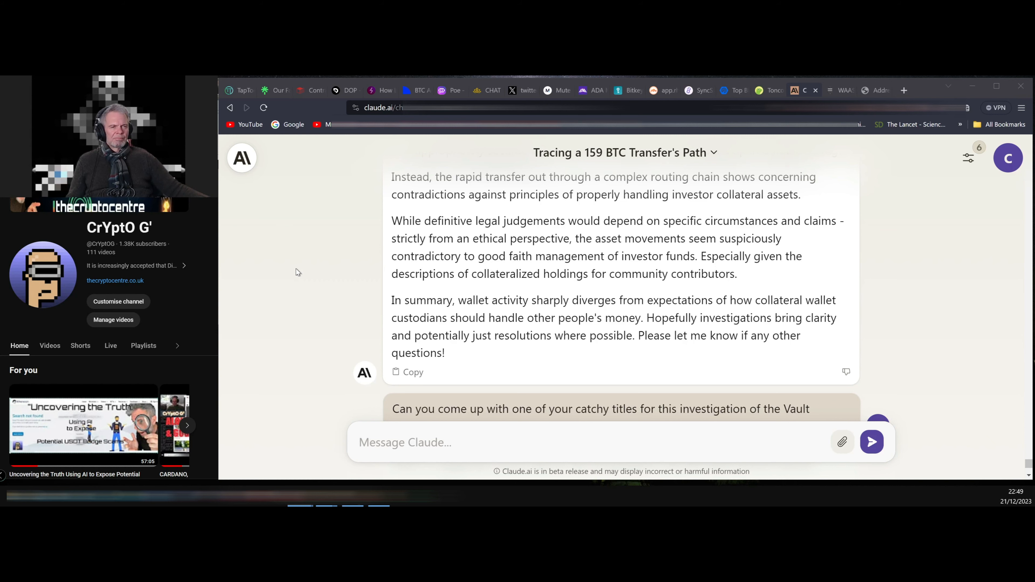
scroll(down, 3)
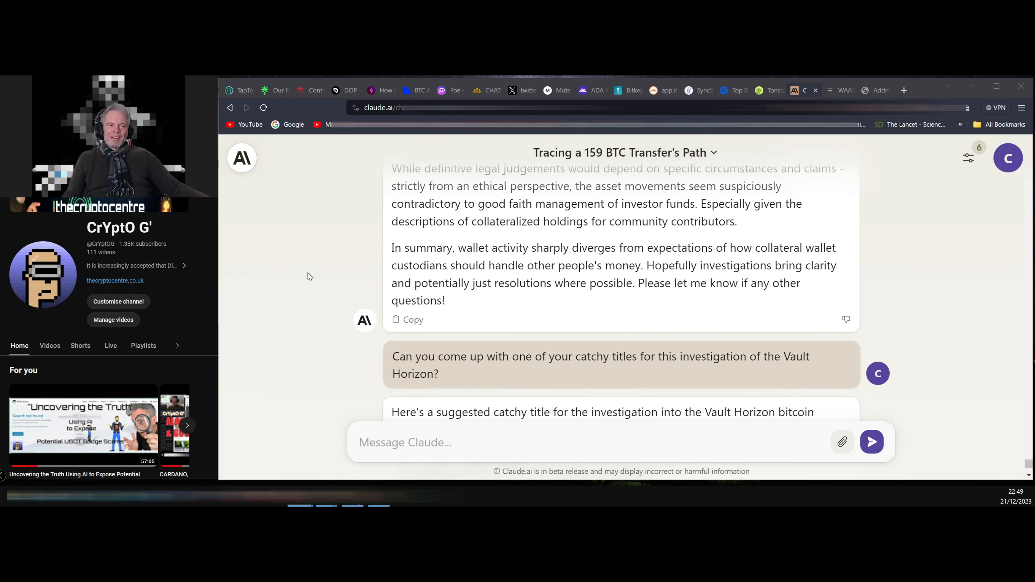